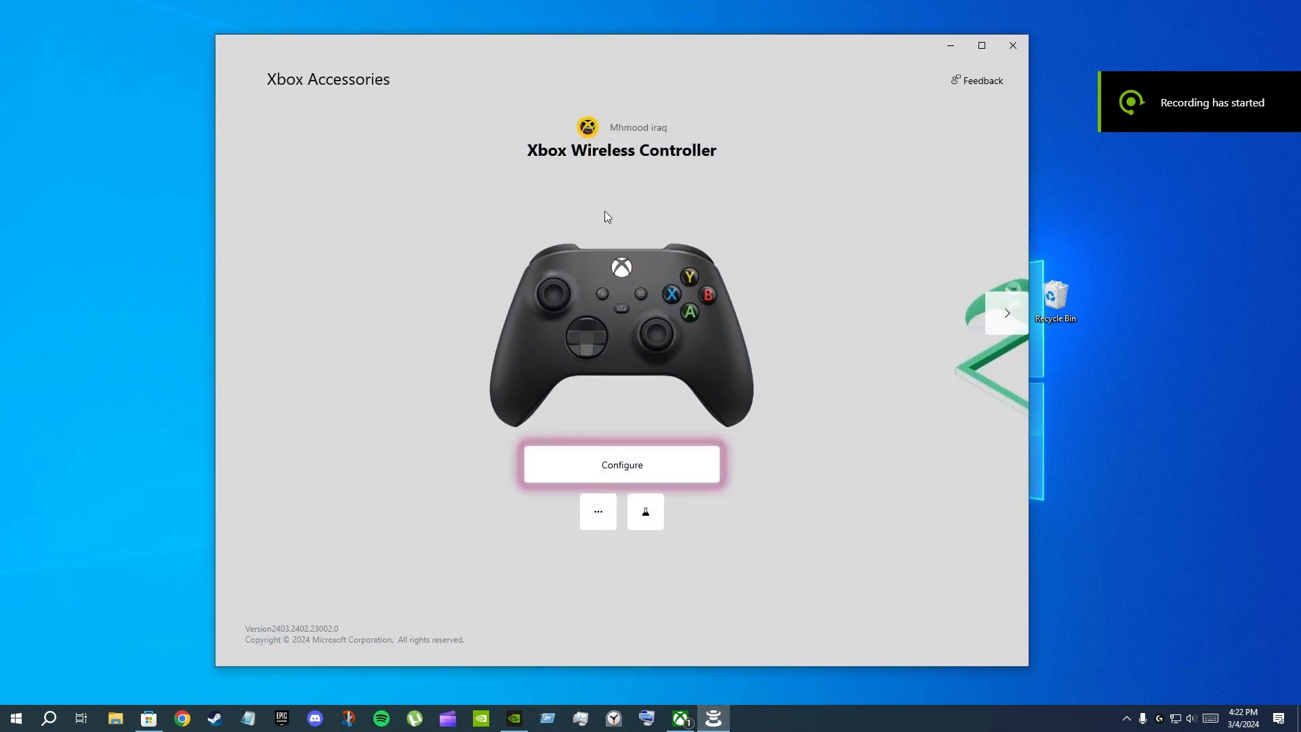
mouse_move(602, 363)
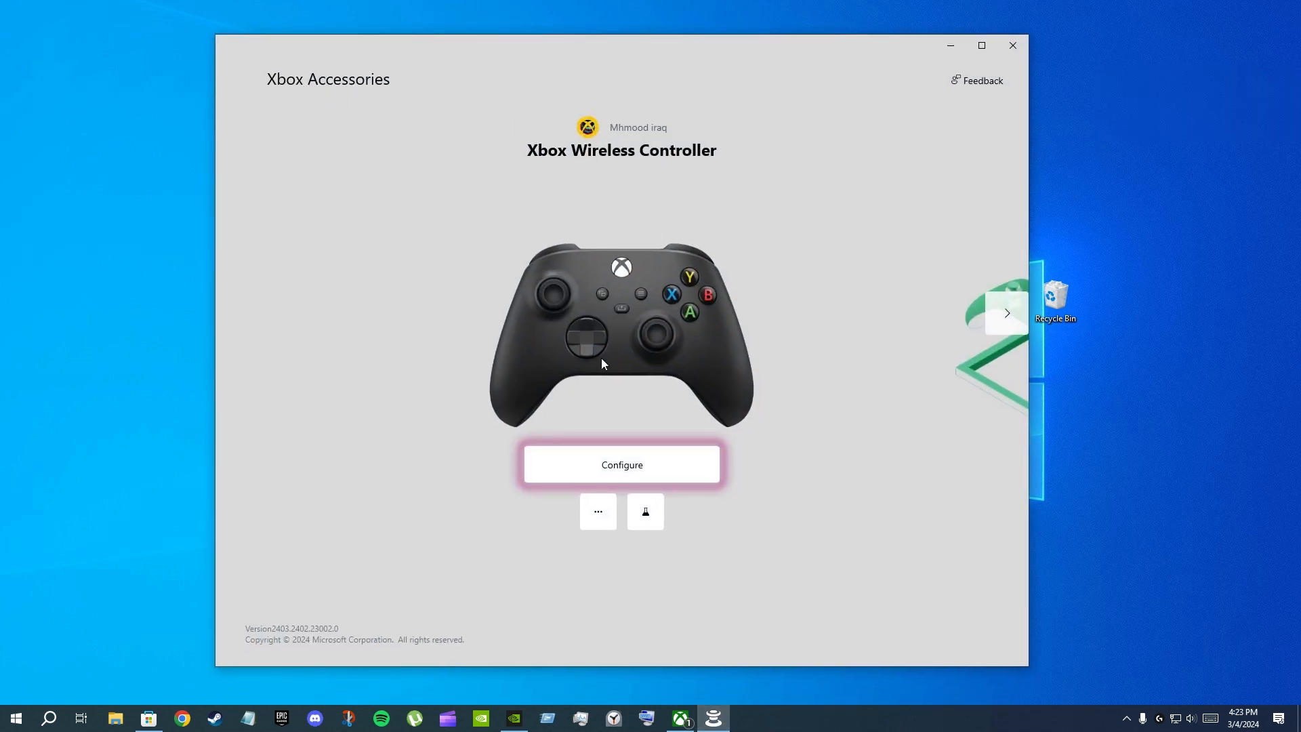
mouse_move(280, 114)
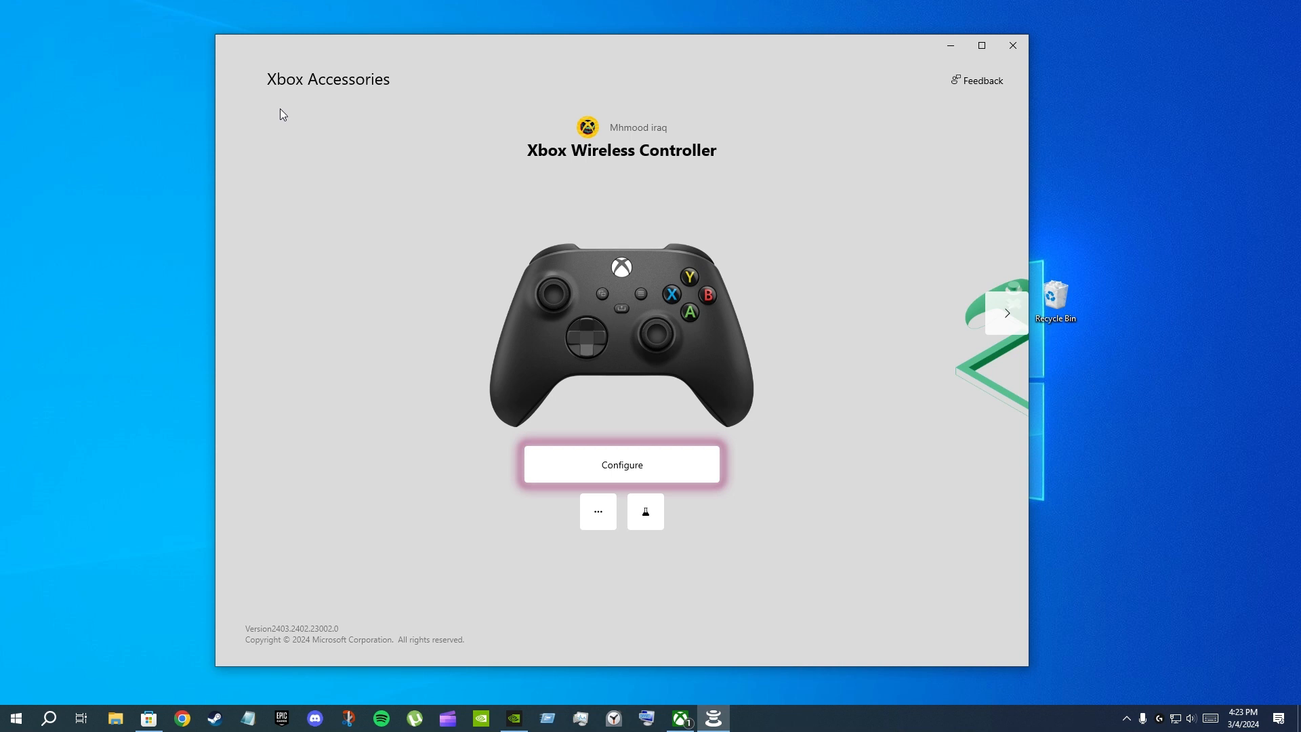
mouse_move(380, 75)
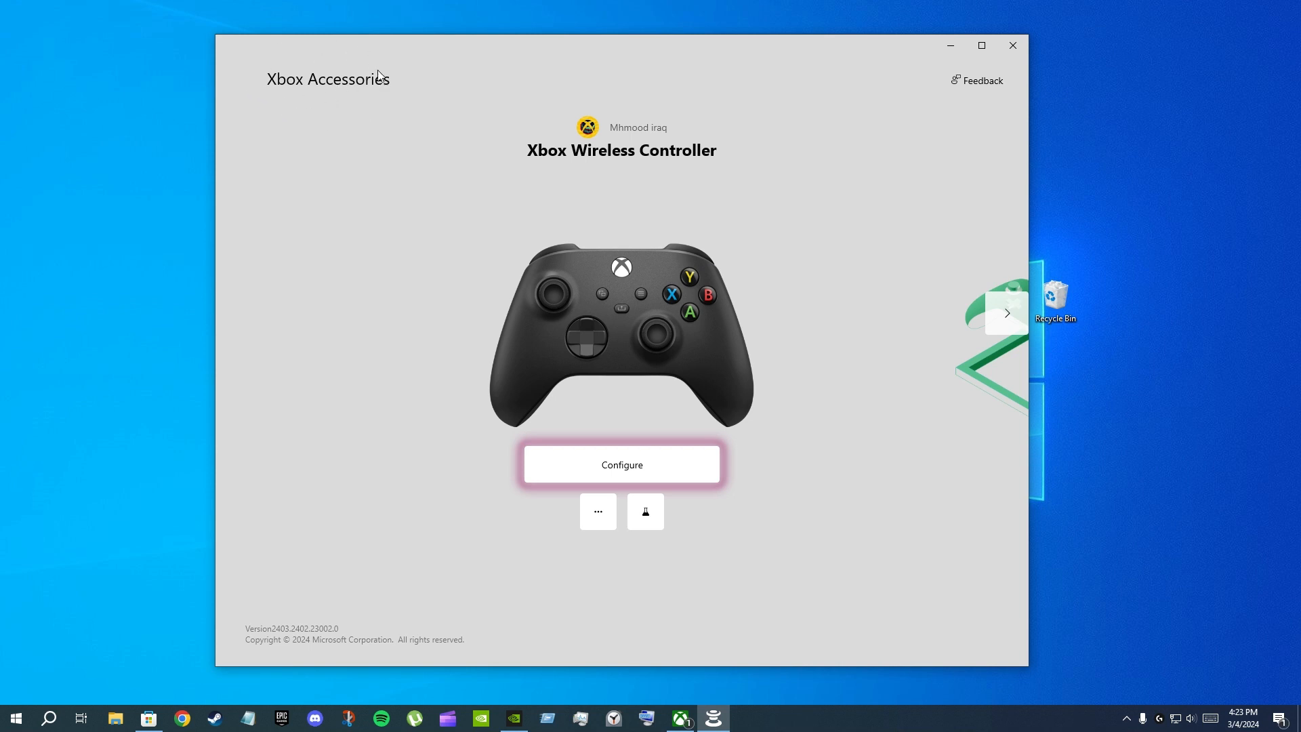
mouse_move(637, 404)
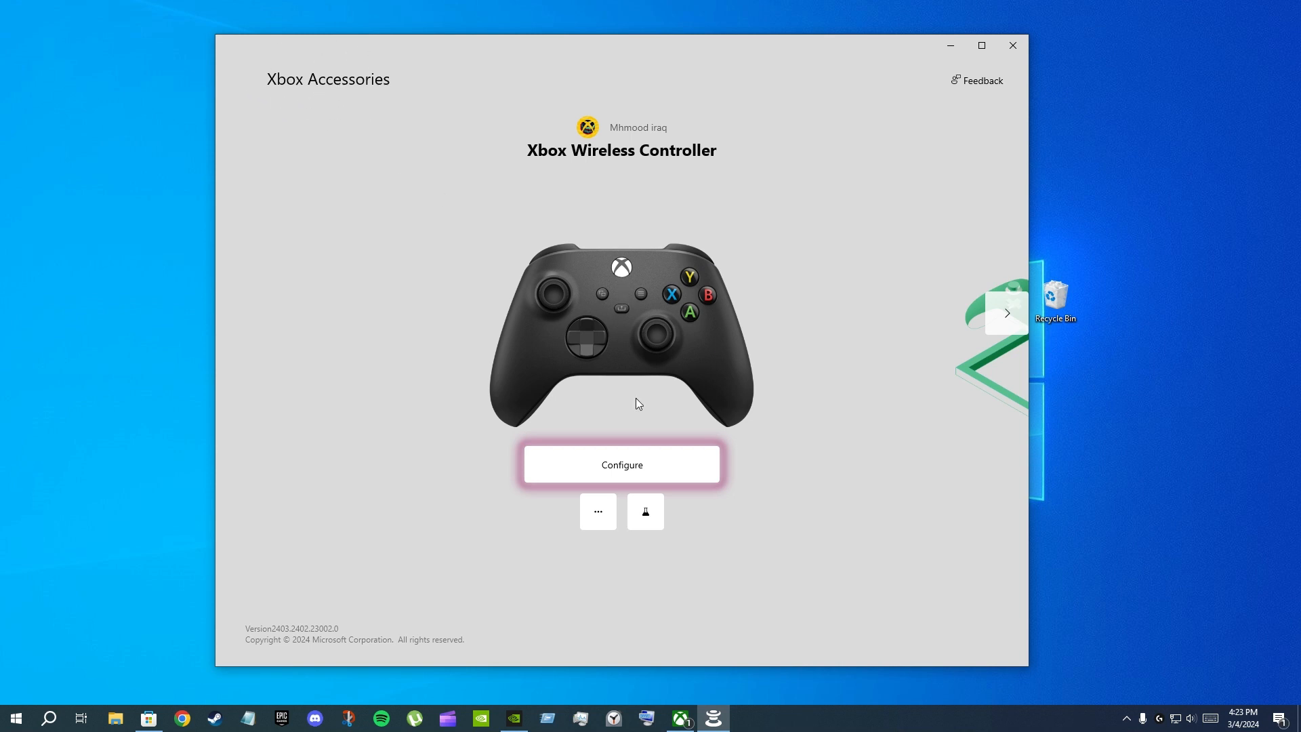
mouse_move(740, 324)
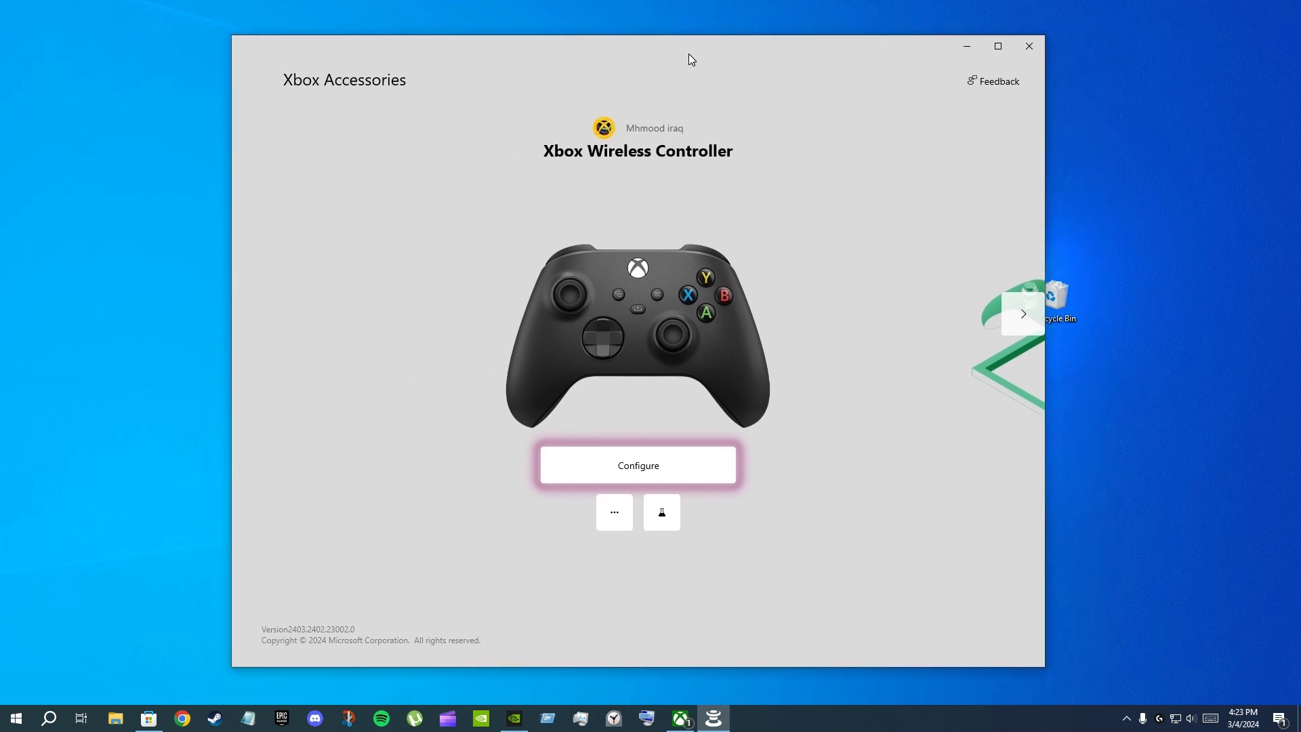
mouse_move(618, 325)
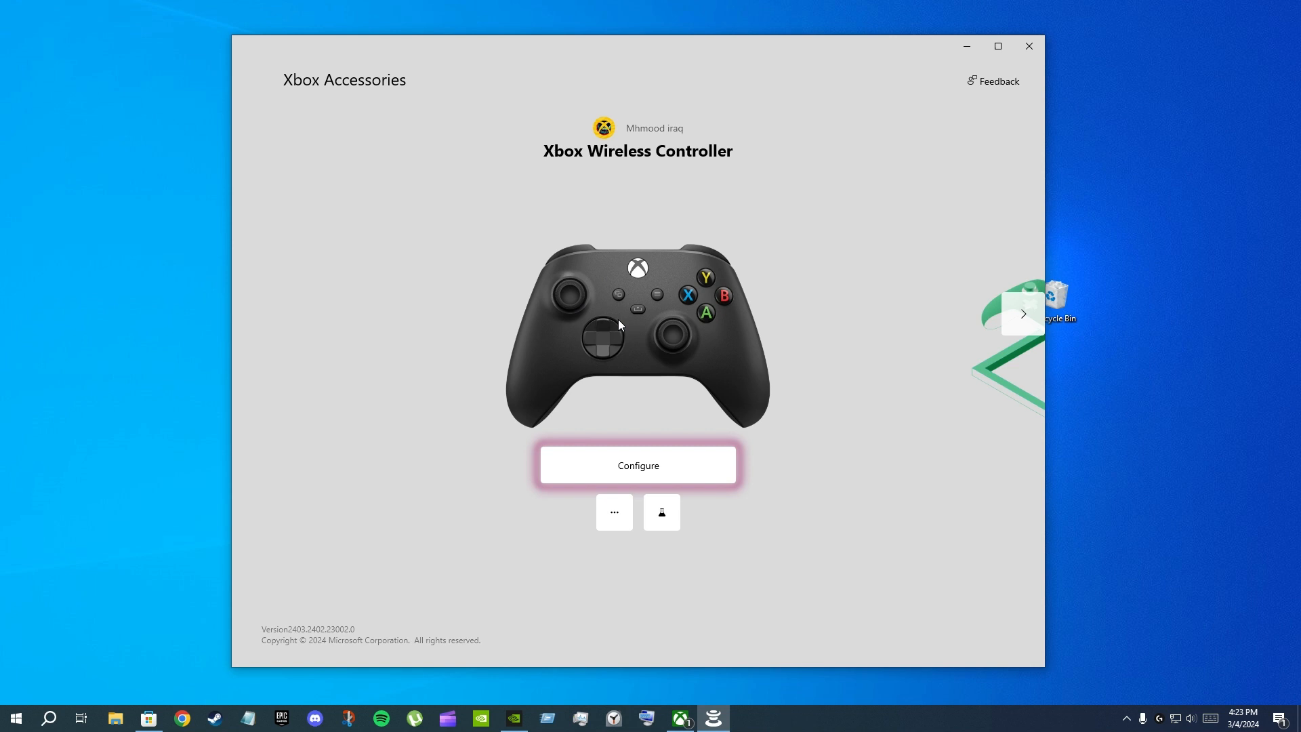
mouse_move(570, 261)
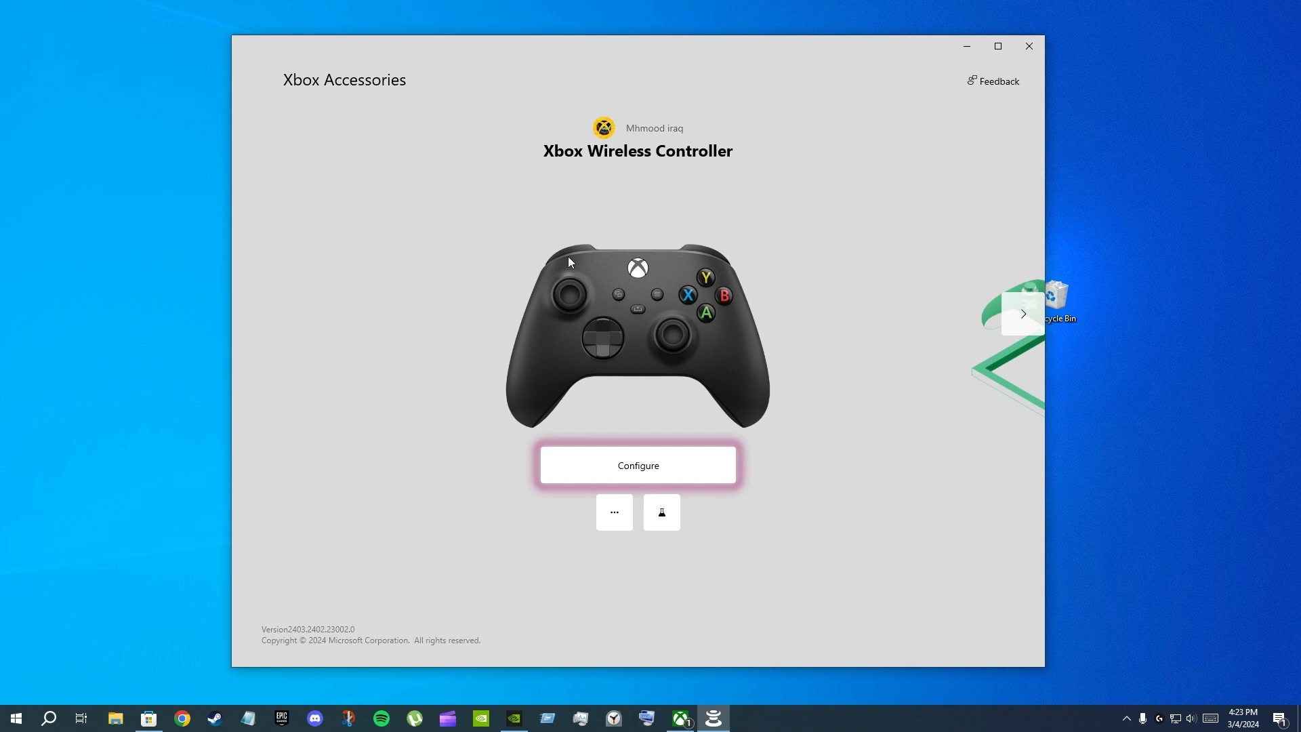
mouse_move(576, 322)
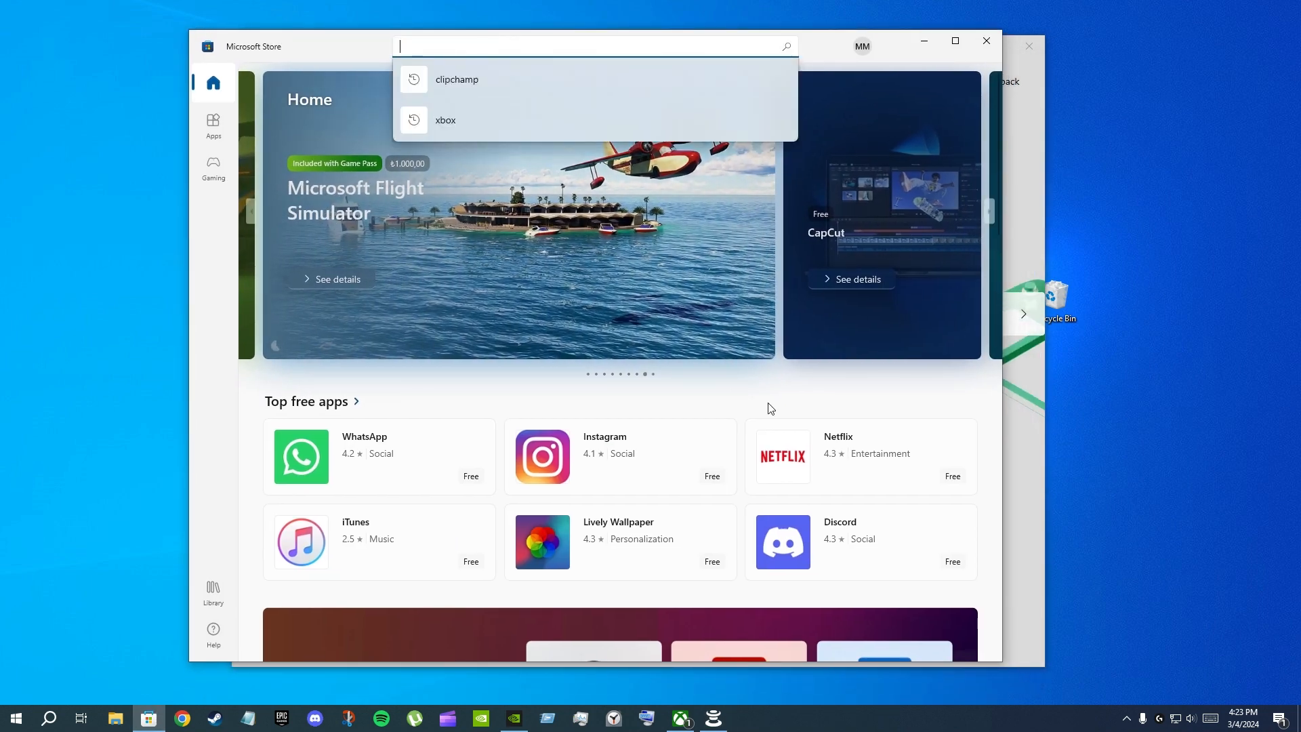
From the Store's 'xbox' search results, restore the window and open the Xbox app page
click(446, 119)
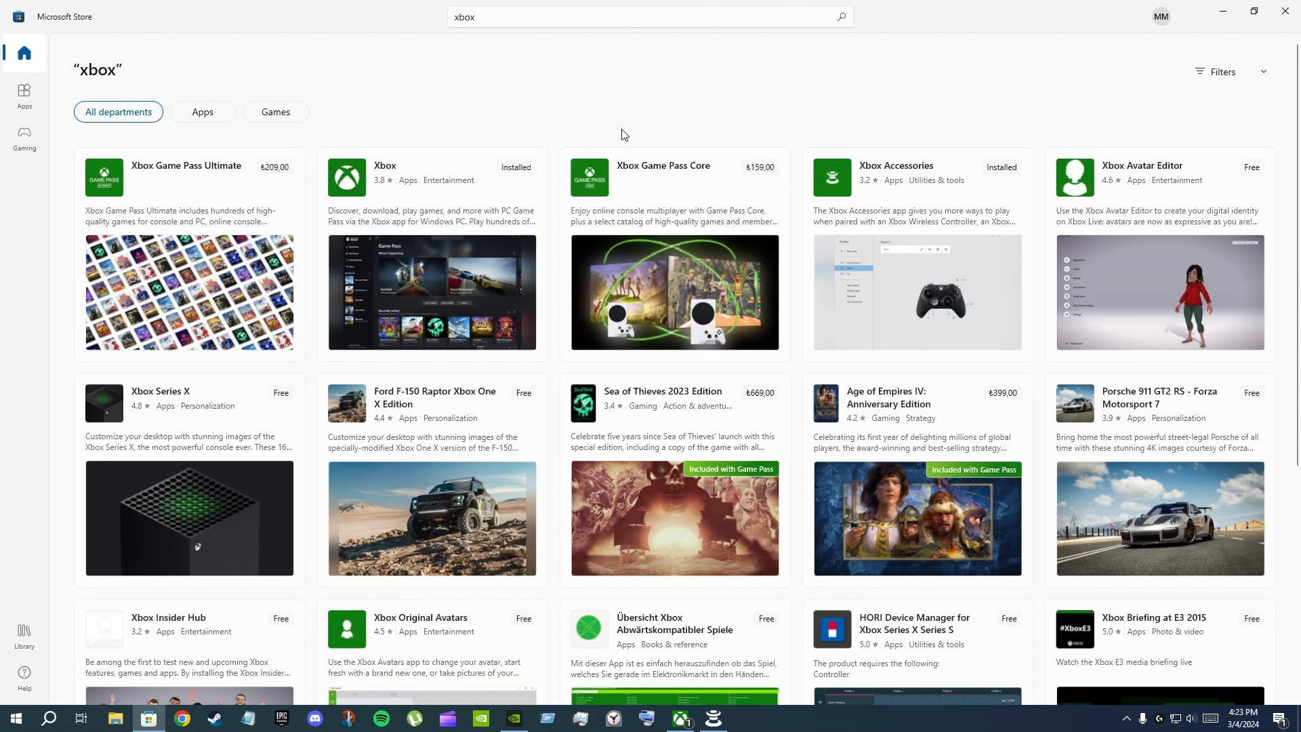
mouse_move(426, 181)
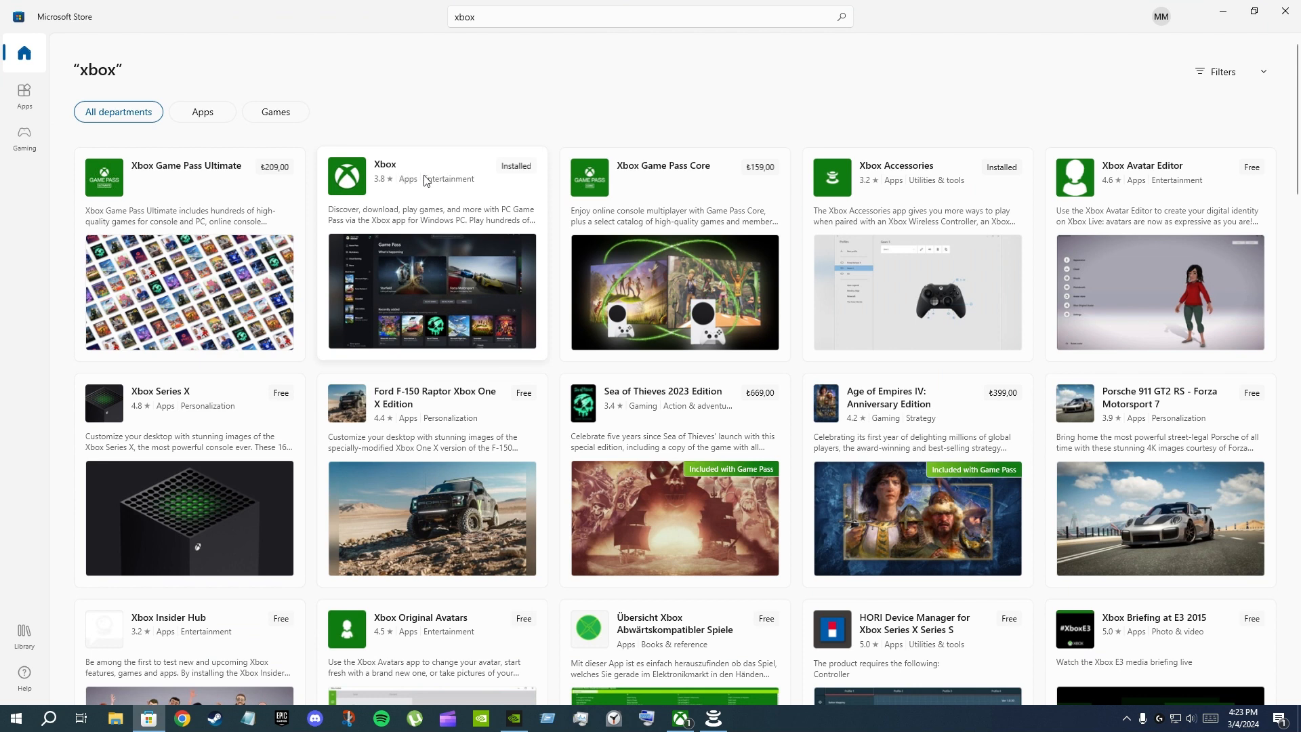
mouse_move(757, 85)
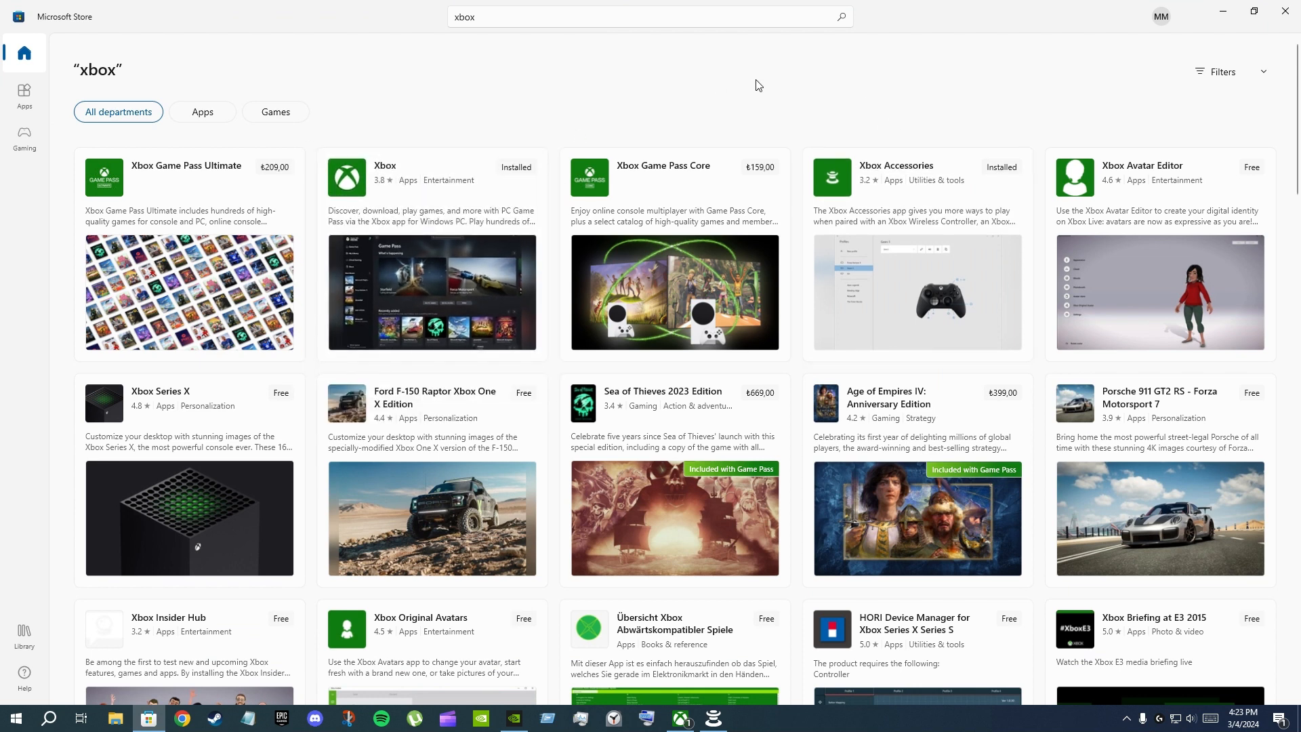
click(1253, 11)
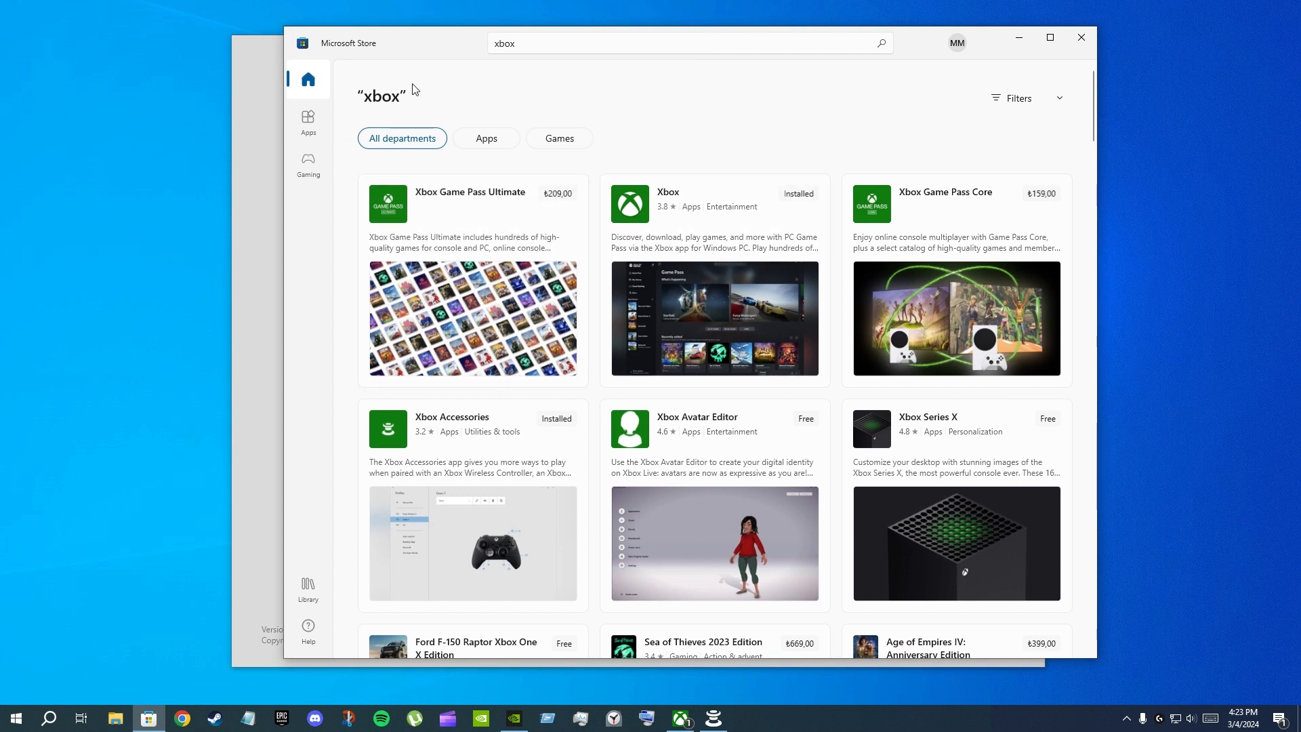
mouse_move(613, 143)
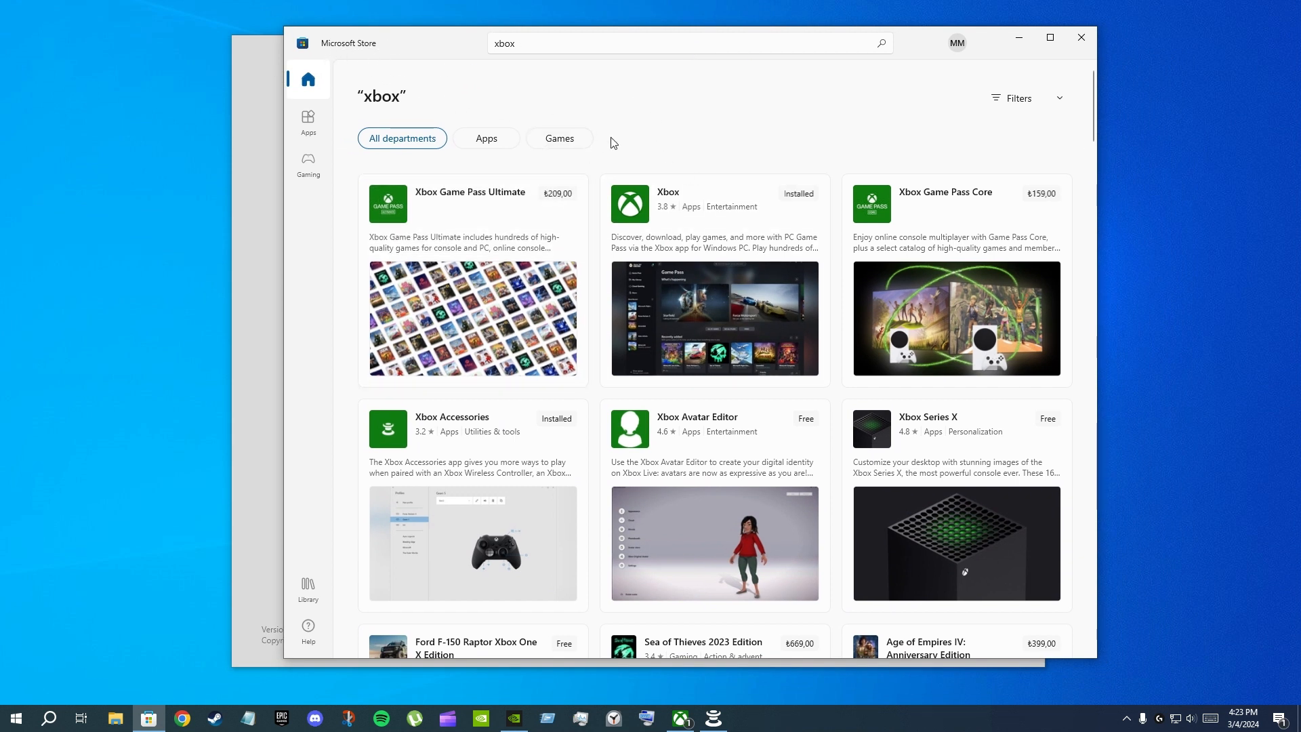
mouse_move(406, 71)
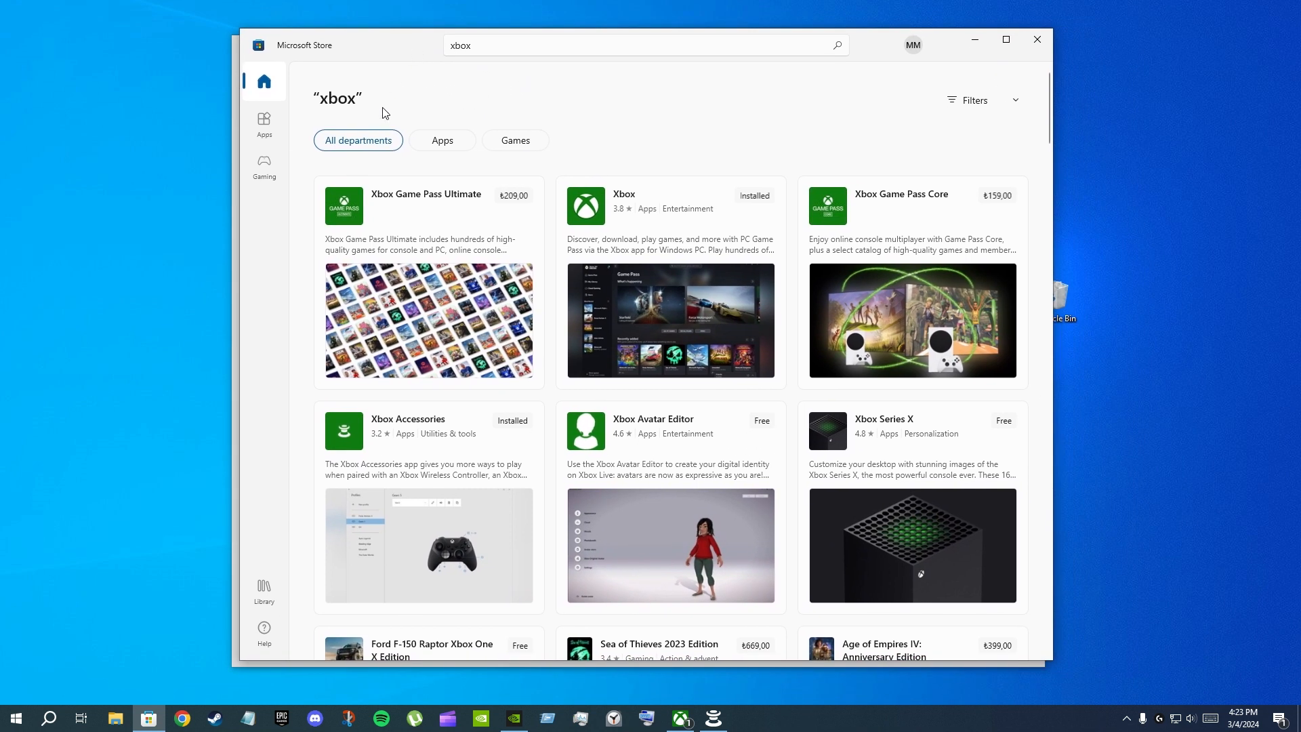
mouse_move(885, 65)
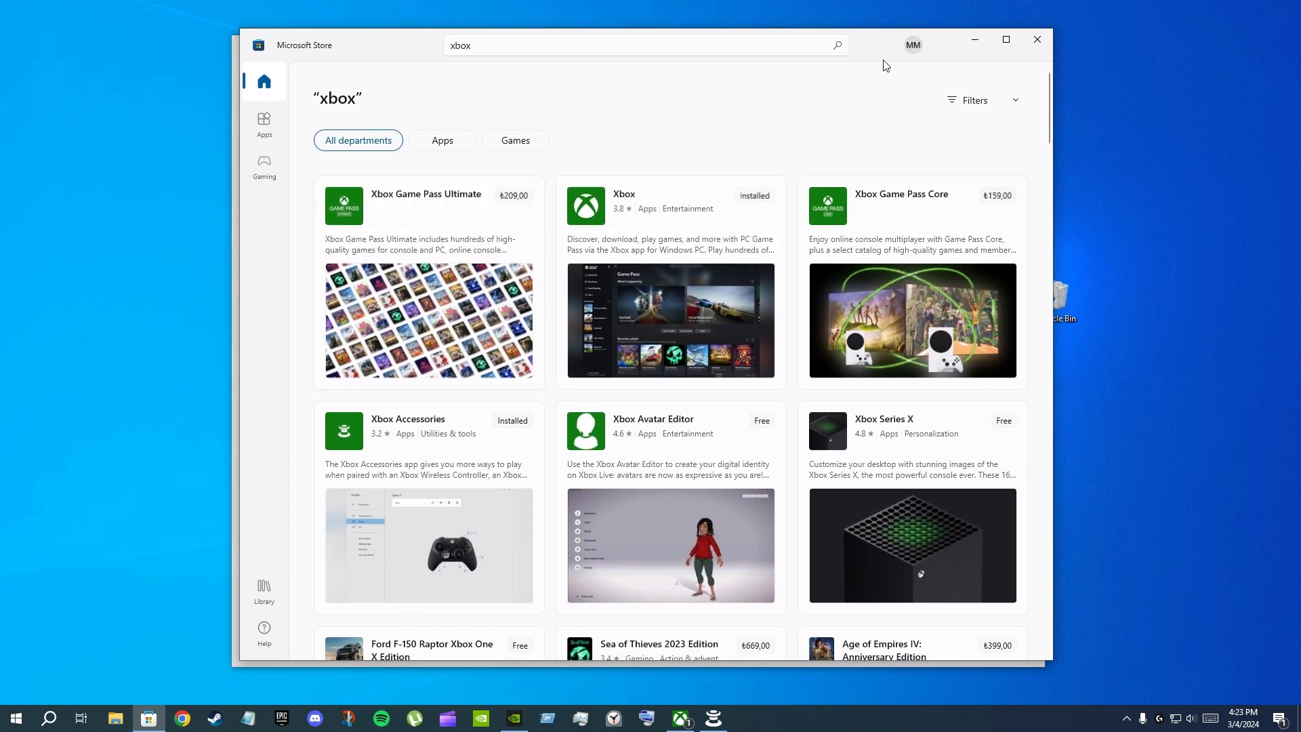
mouse_move(975, 41)
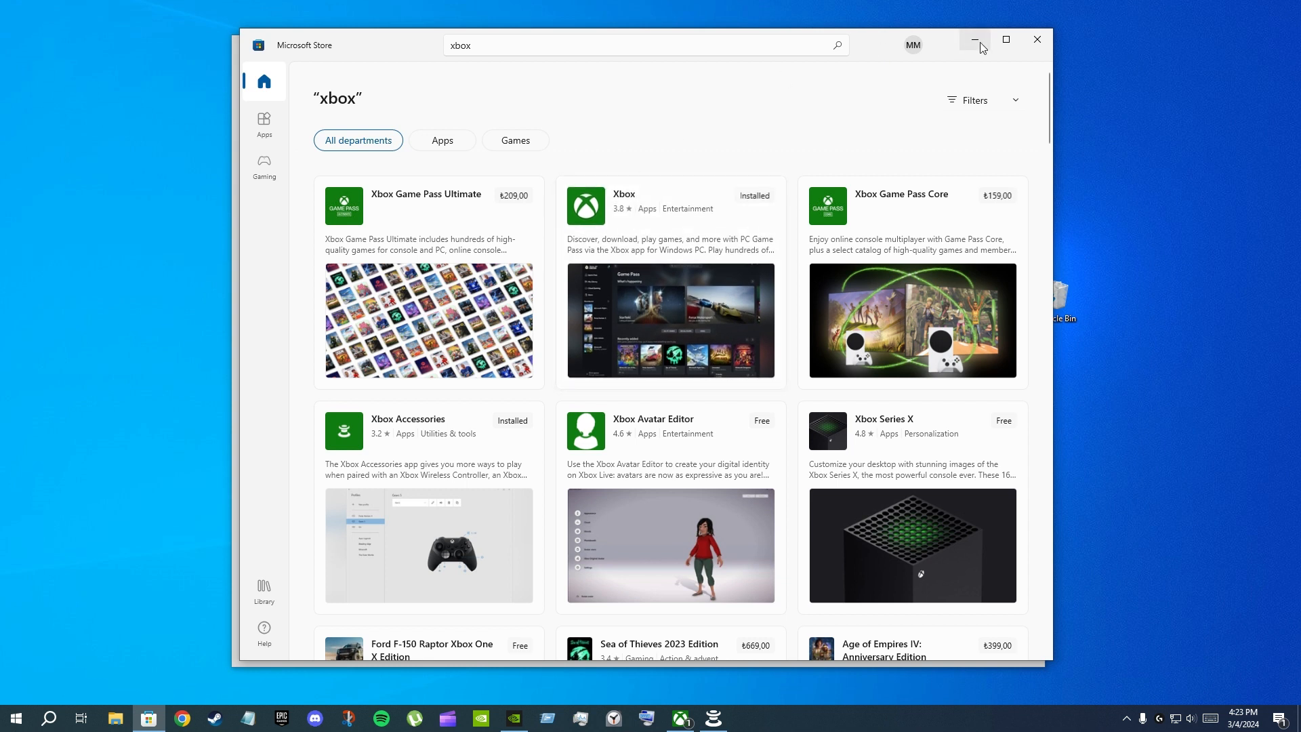
mouse_move(606, 100)
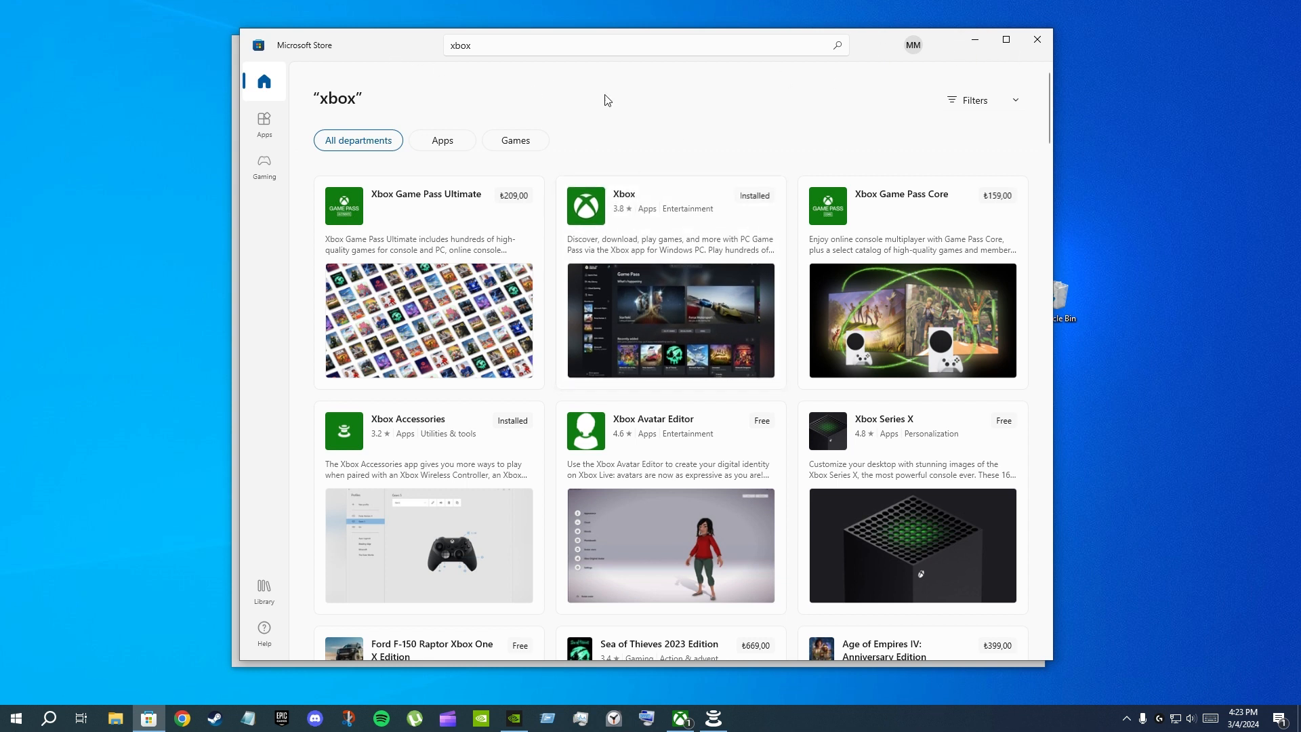
mouse_move(739, 142)
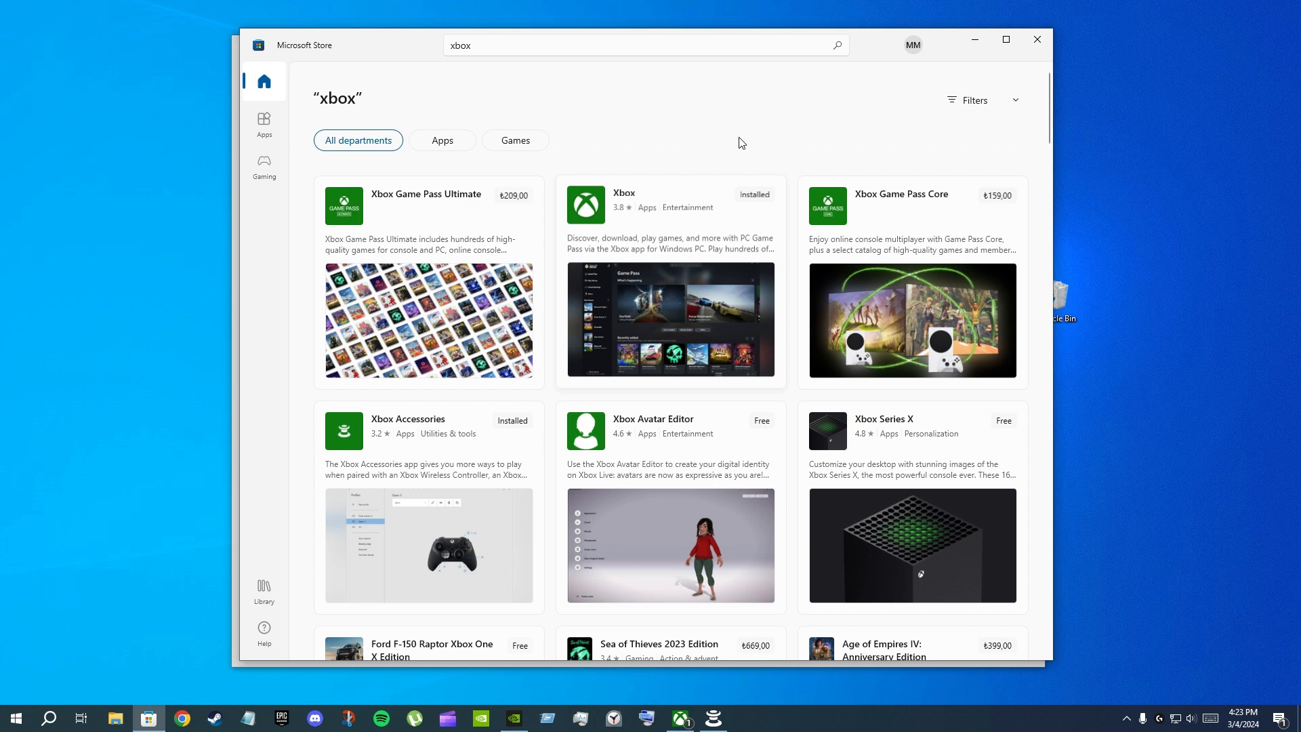
mouse_move(725, 220)
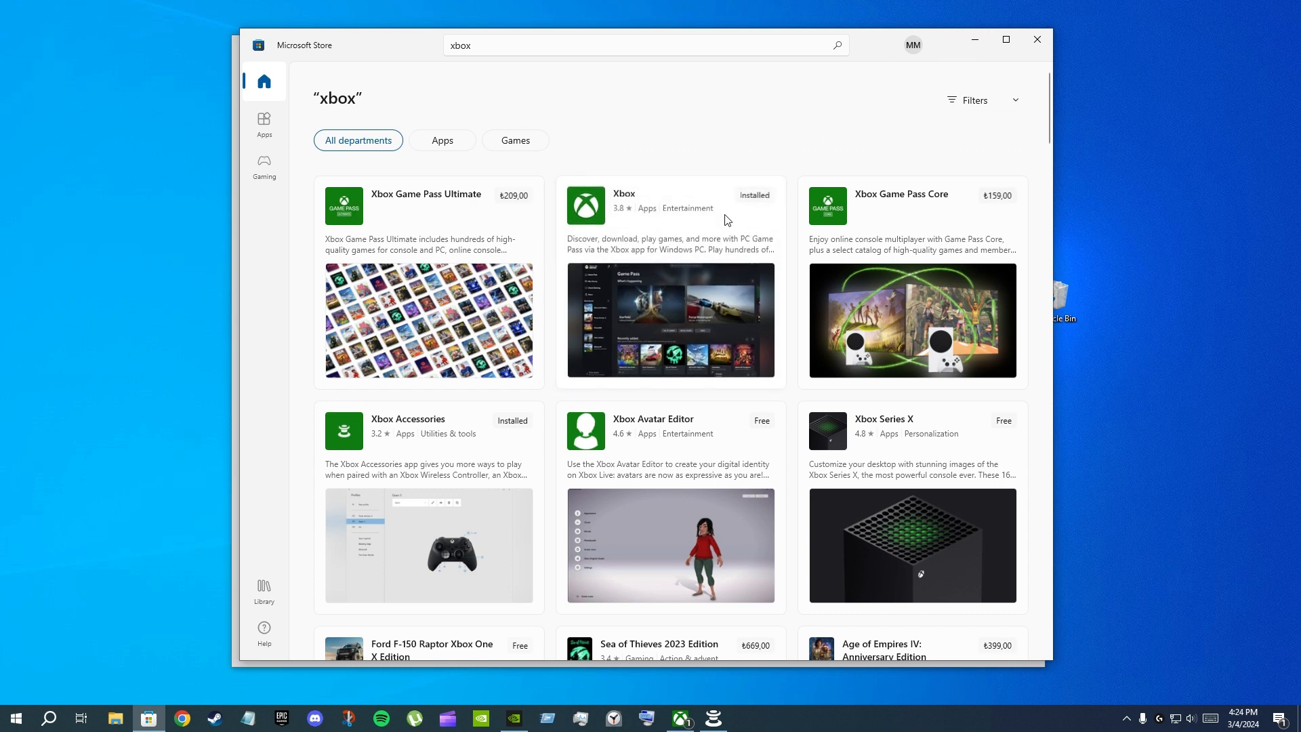
click(669, 200)
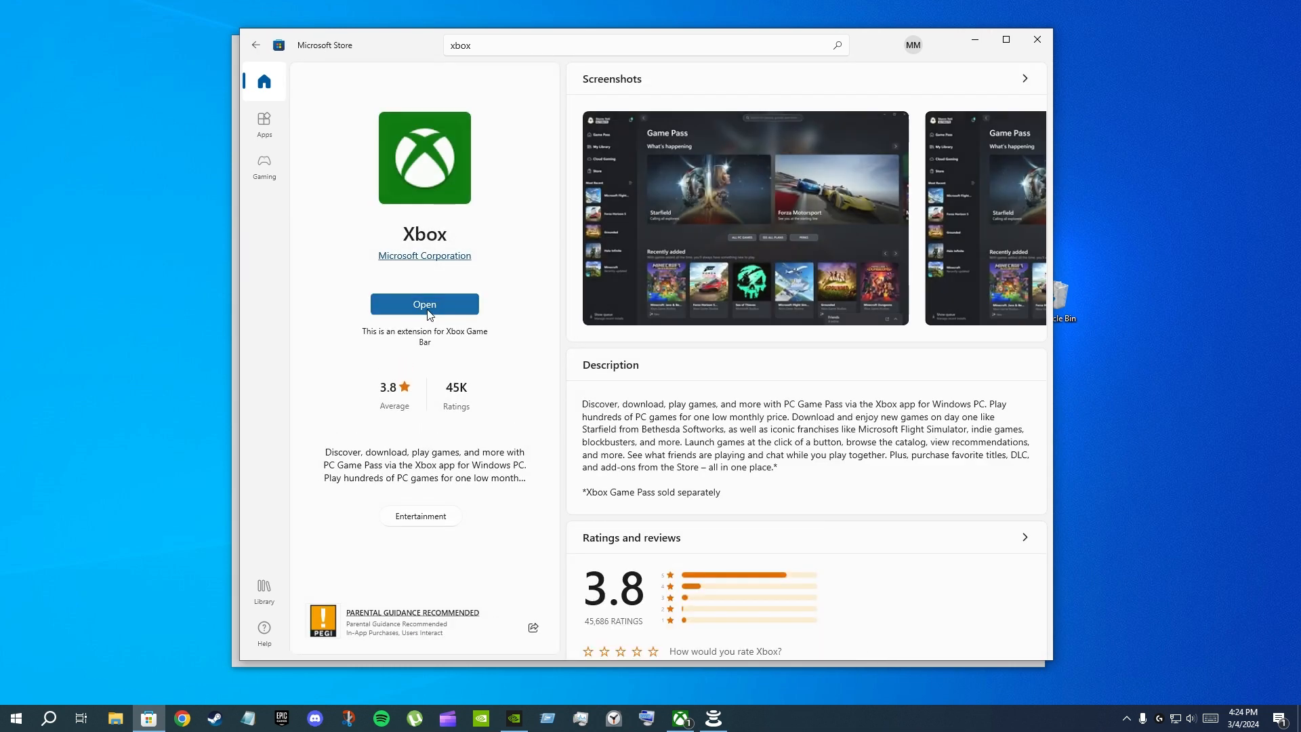
Launch the installed Xbox app from its Store page to reach Game Pass home
click(424, 303)
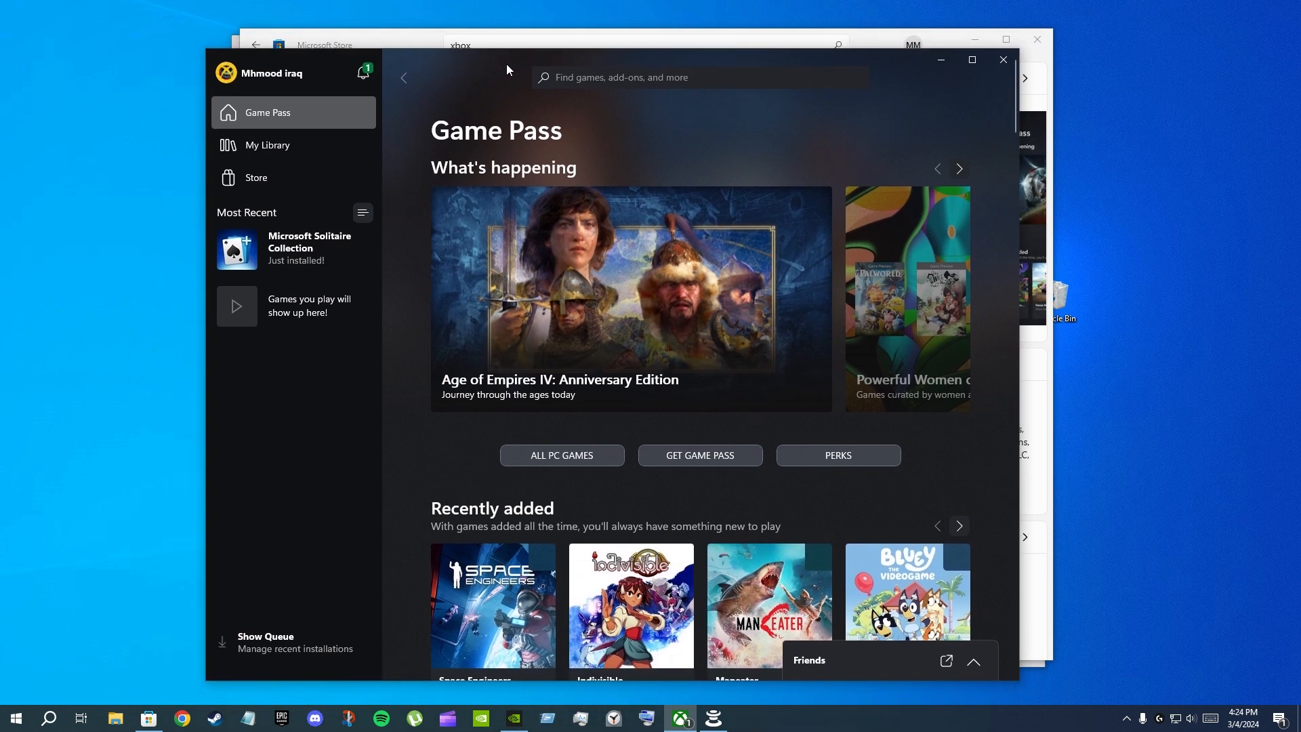
mouse_move(551, 181)
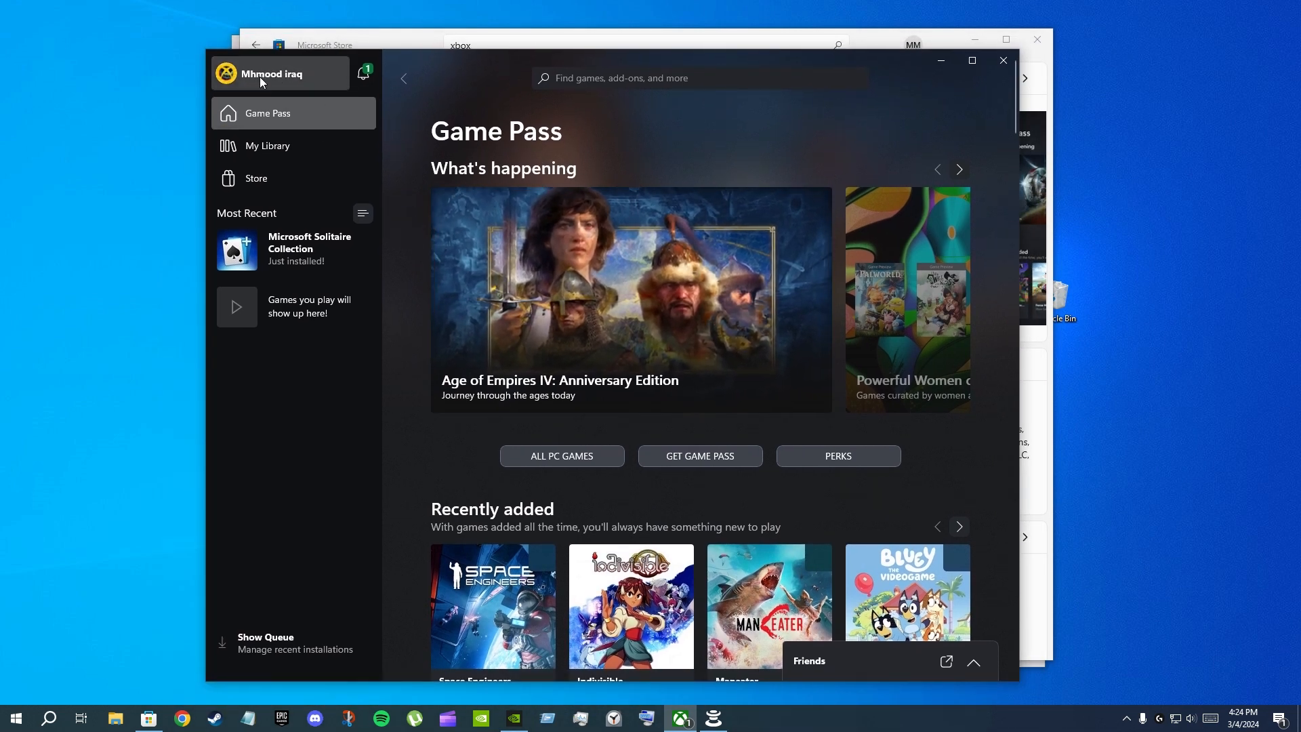
mouse_move(489, 70)
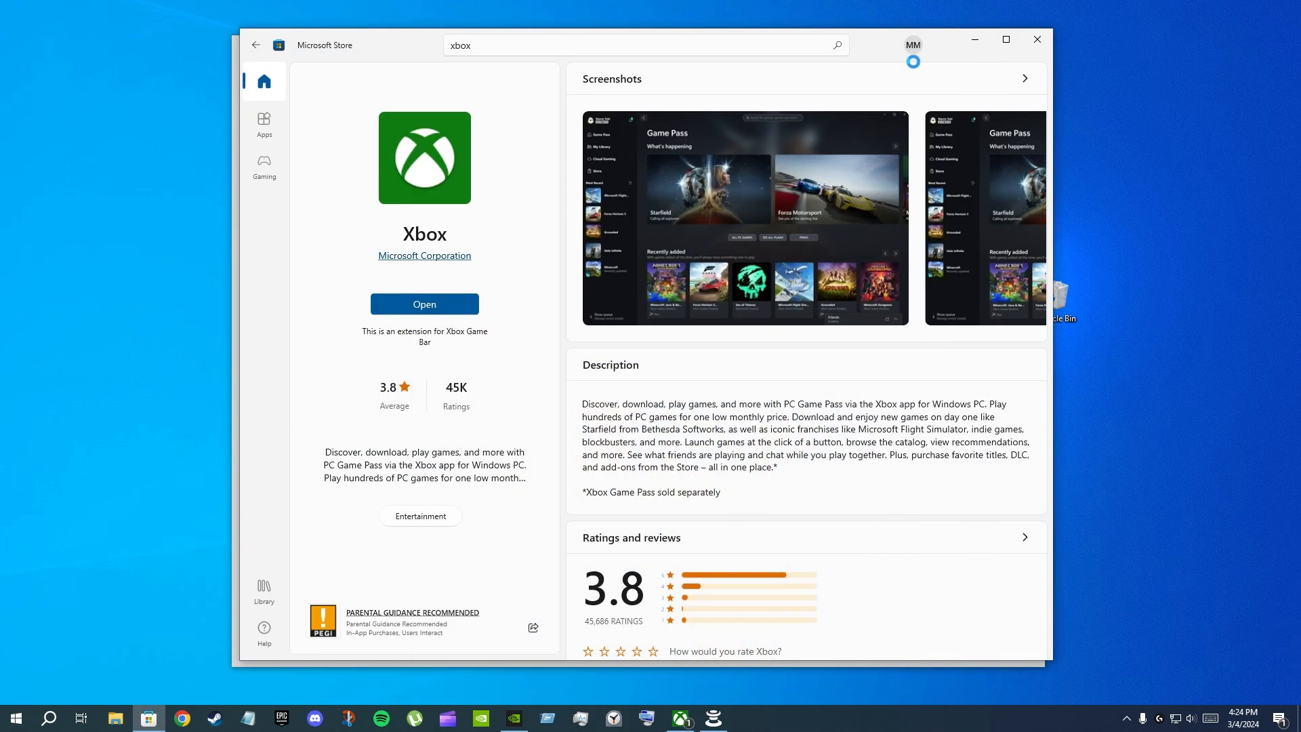
mouse_move(975, 40)
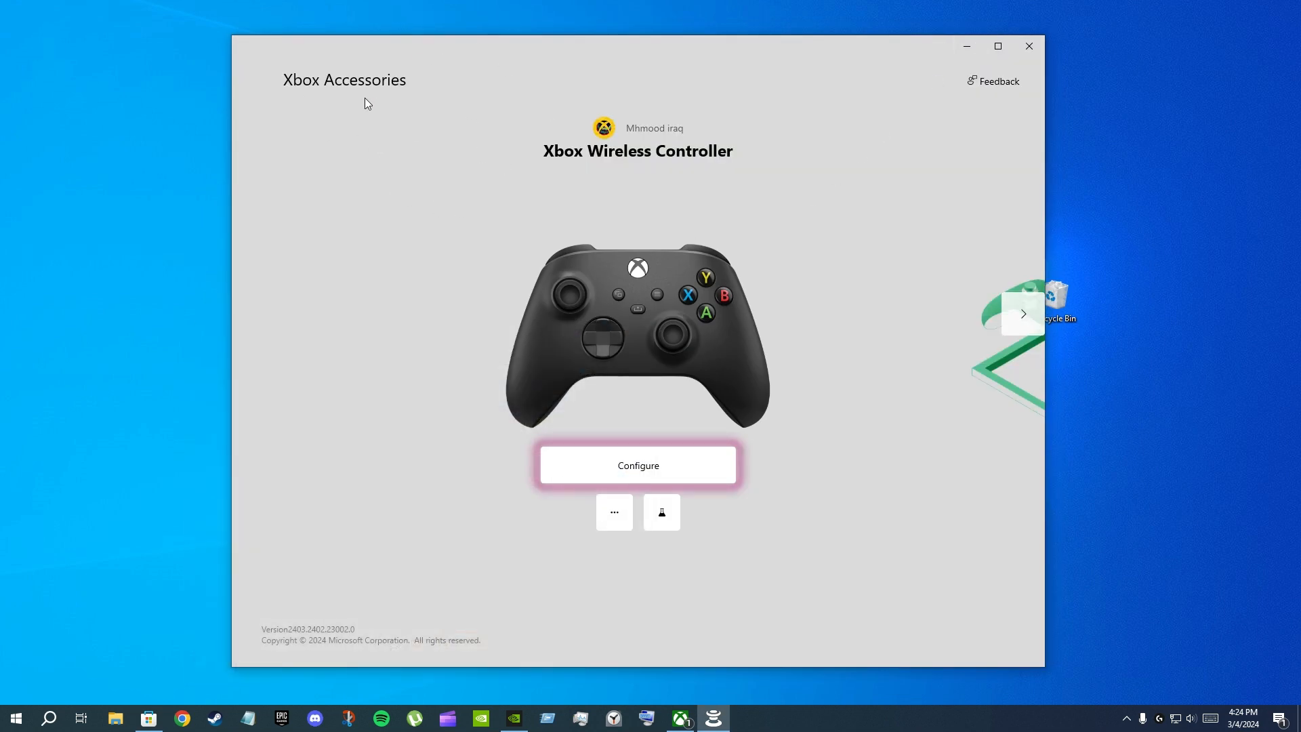
mouse_move(679, 717)
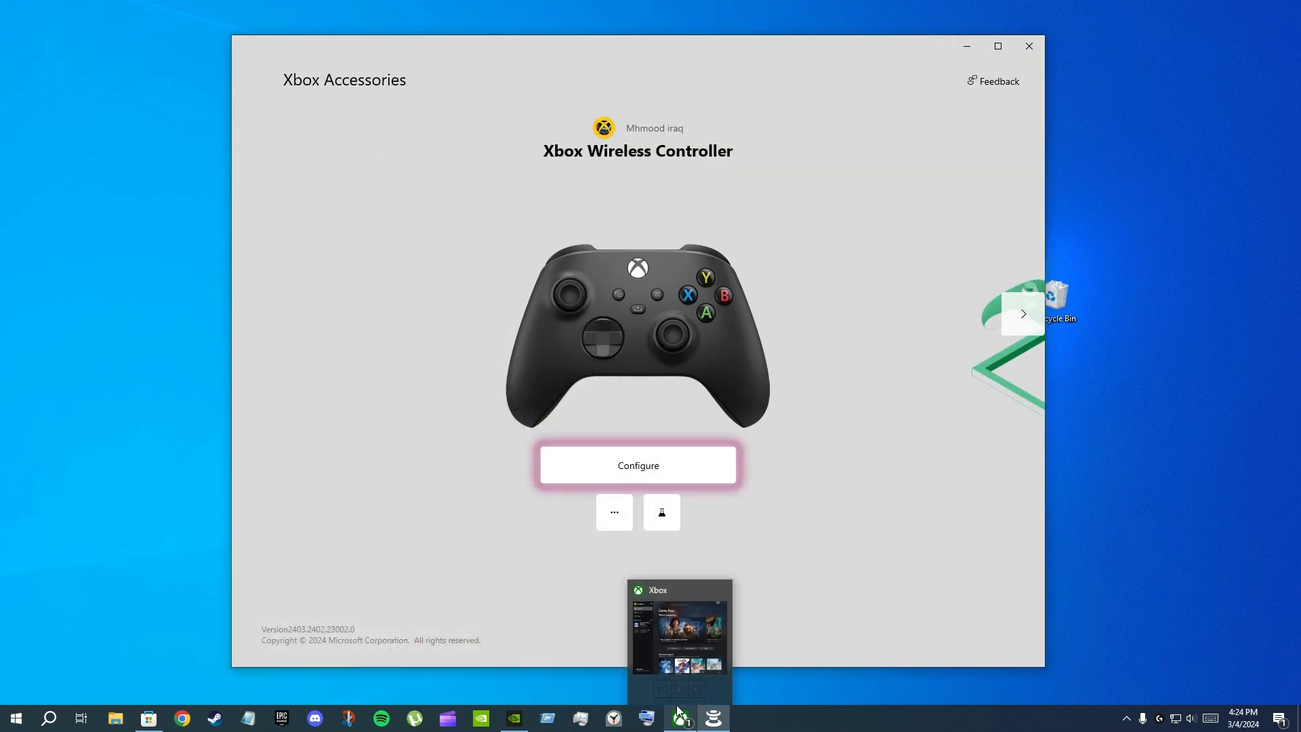
mouse_move(211, 703)
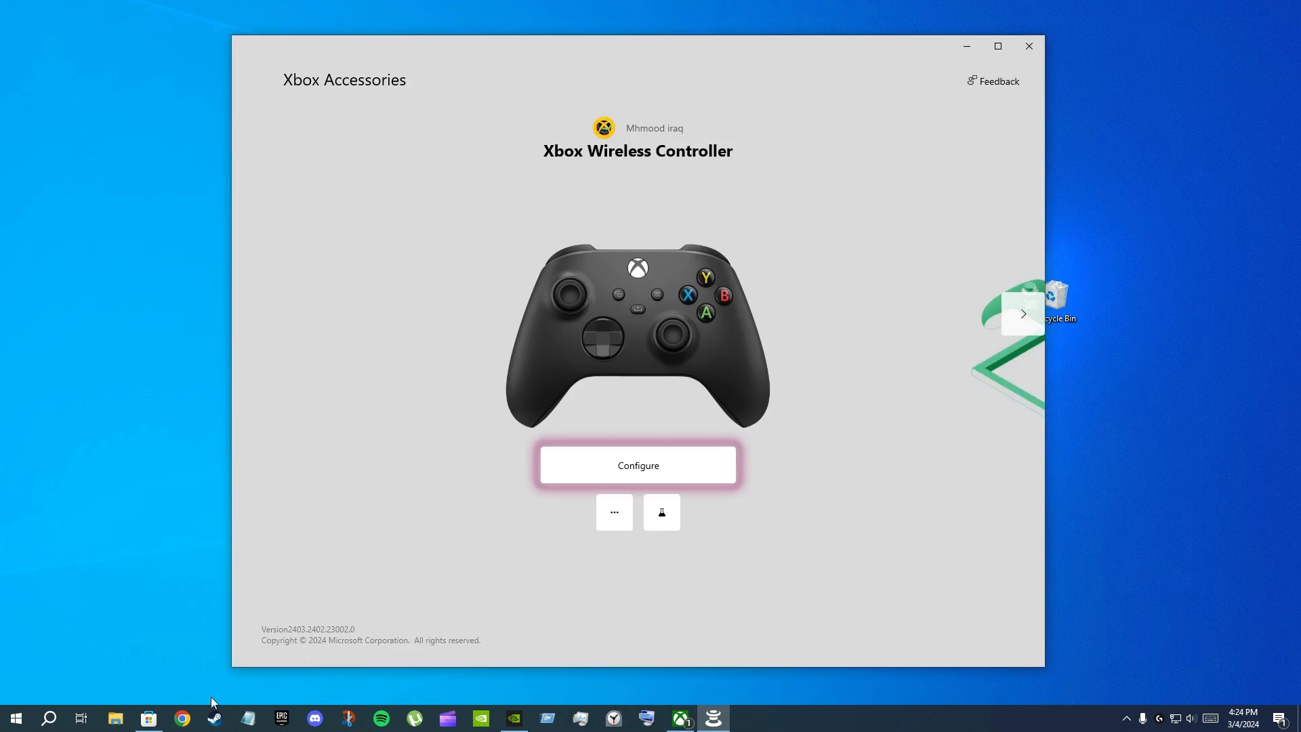
mouse_move(147, 718)
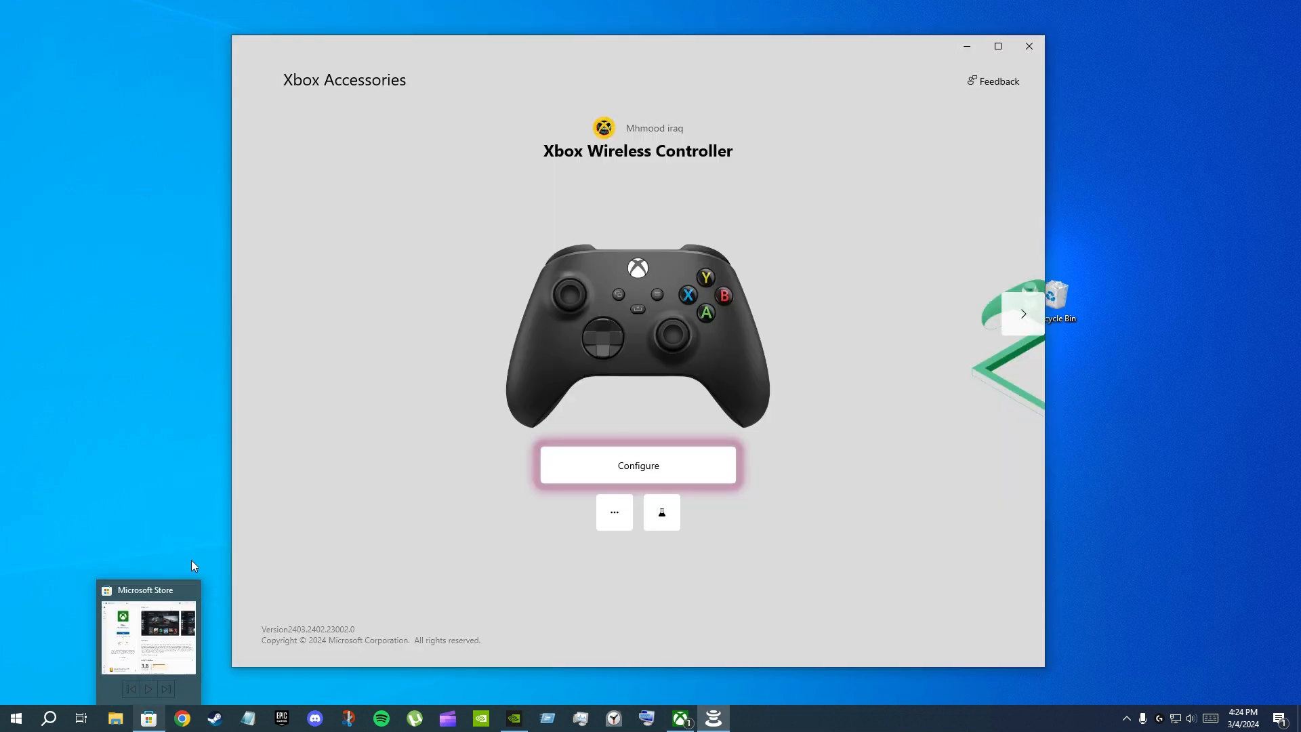
mouse_move(329, 114)
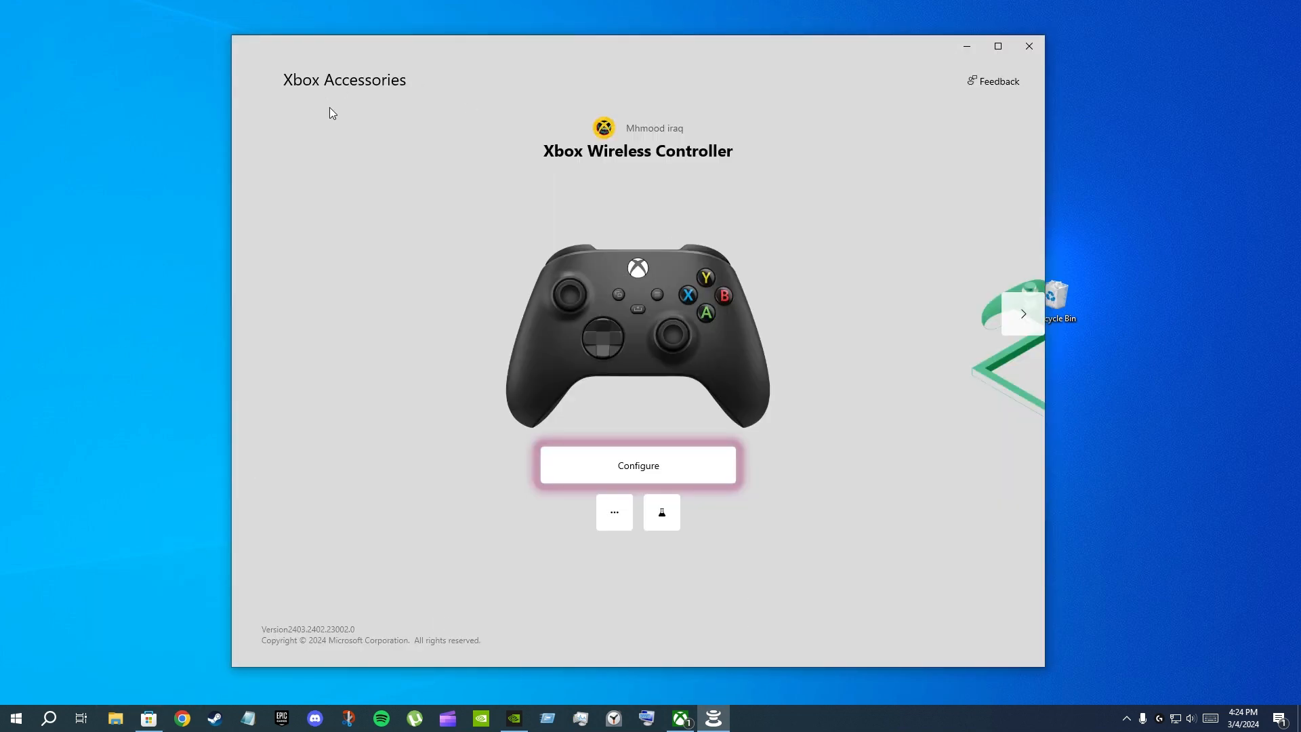
mouse_move(636, 64)
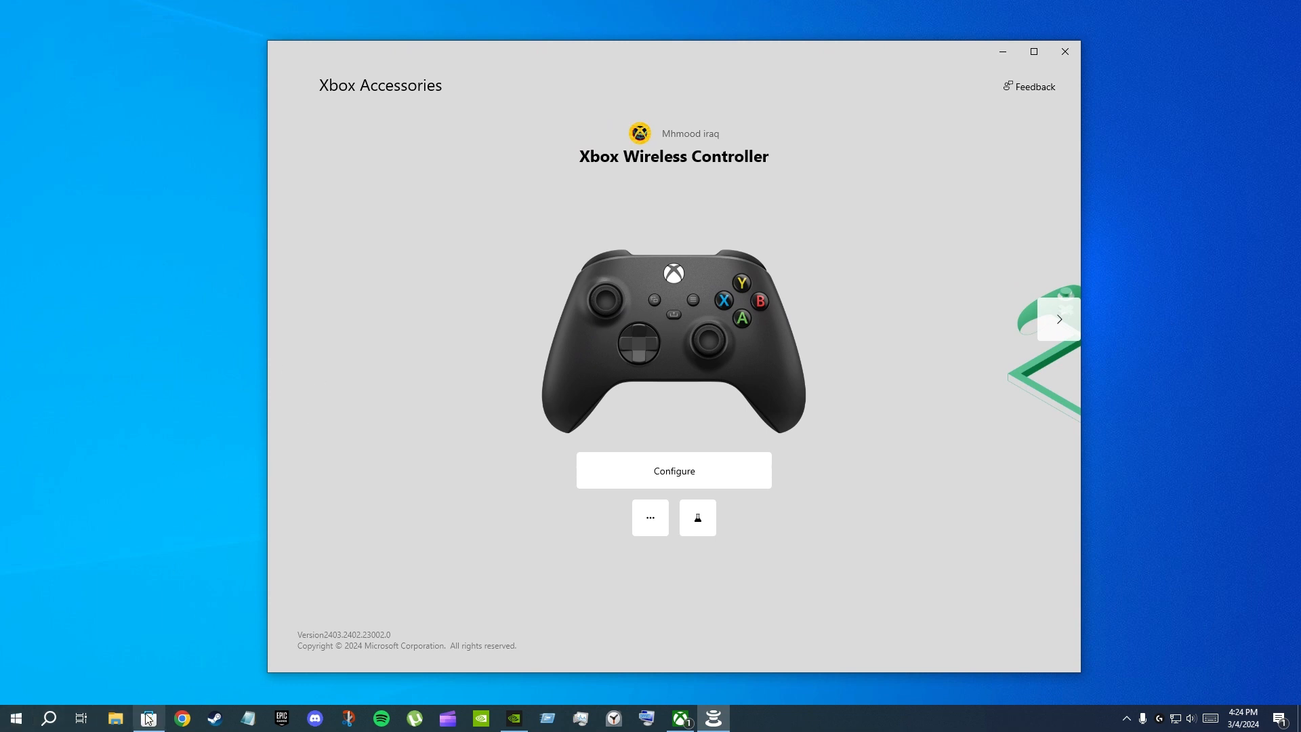
mouse_move(147, 718)
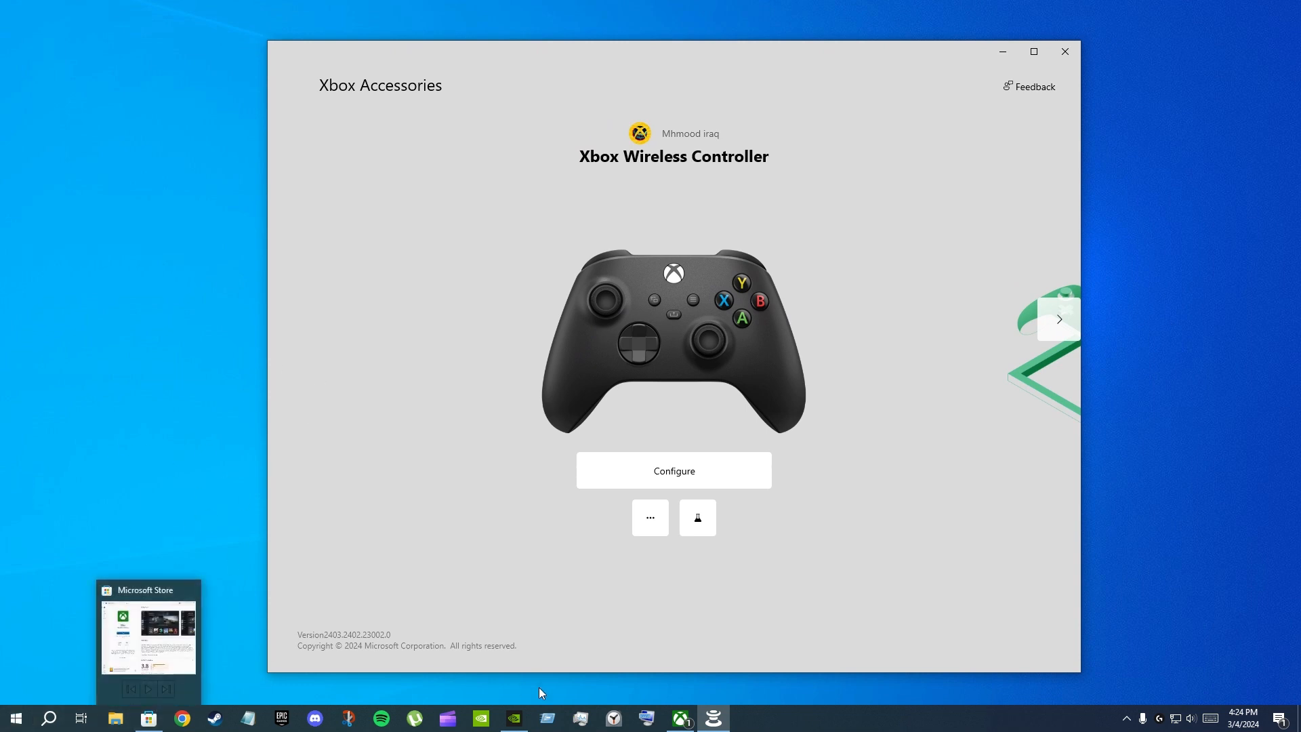
mouse_move(197, 703)
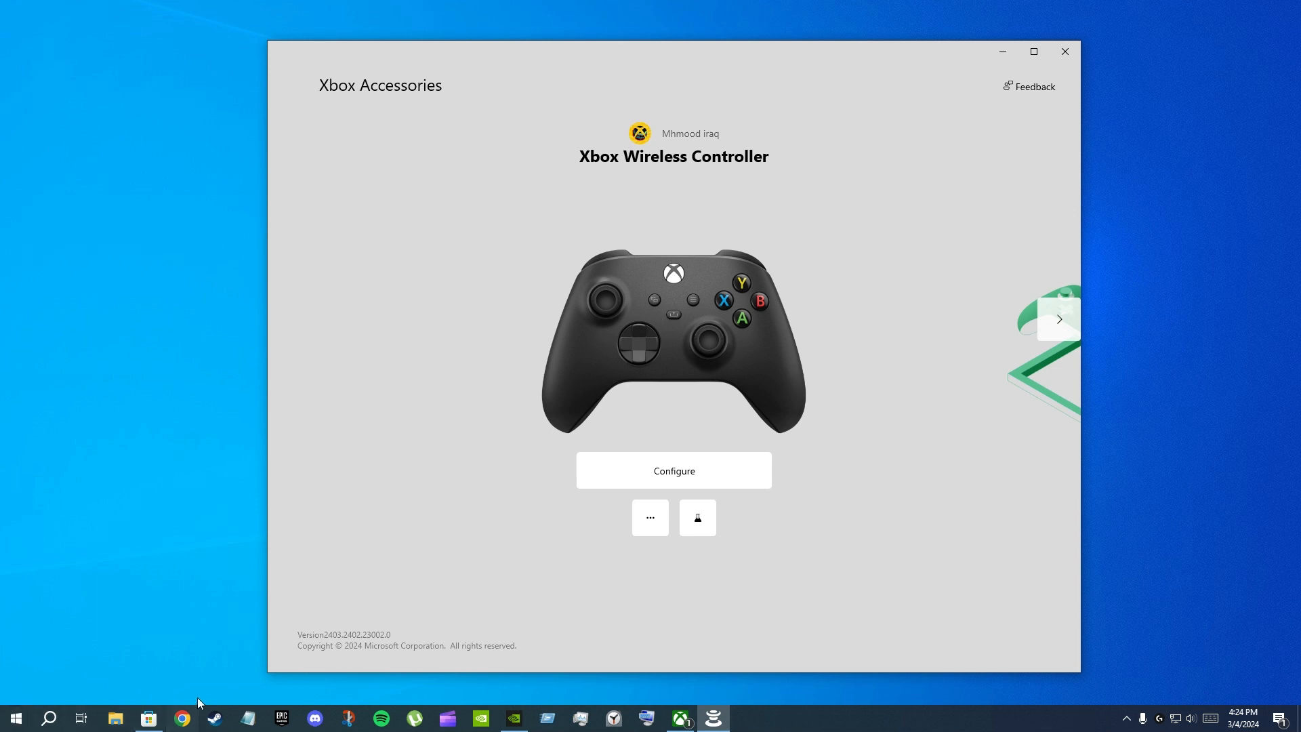
mouse_move(212, 303)
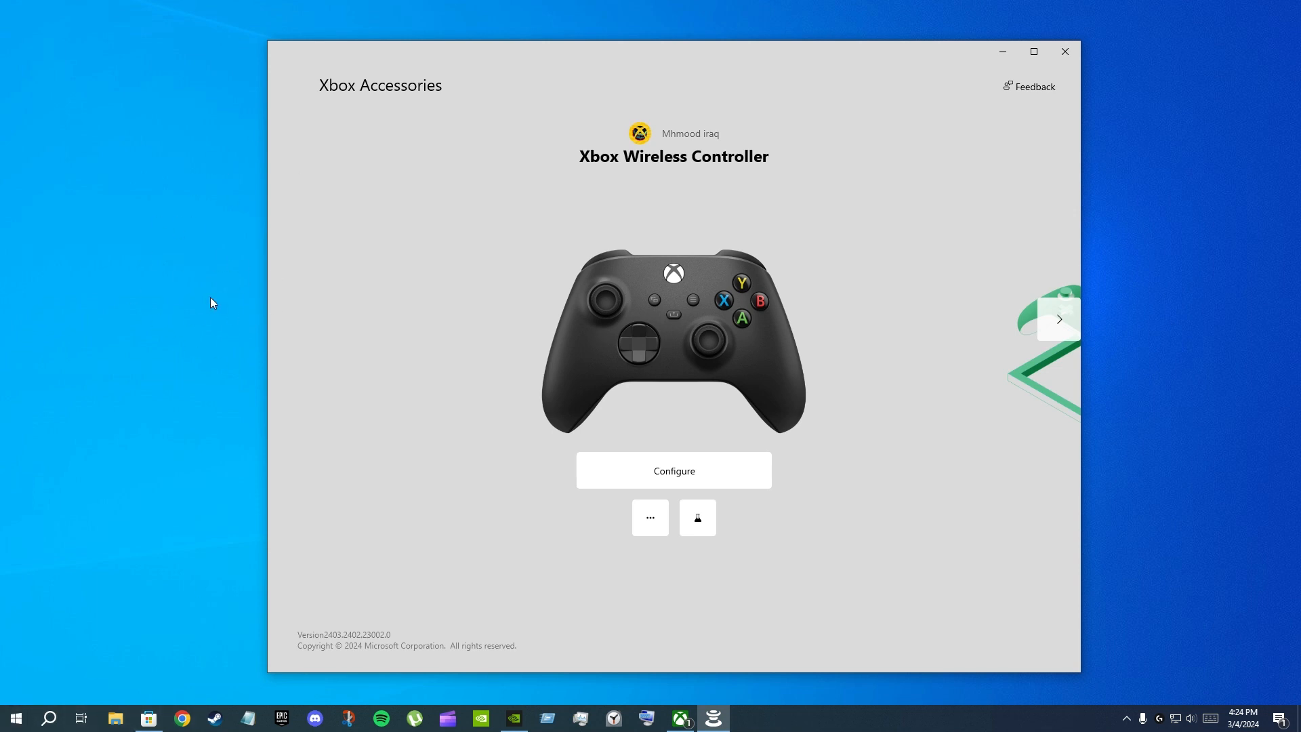
mouse_move(459, 70)
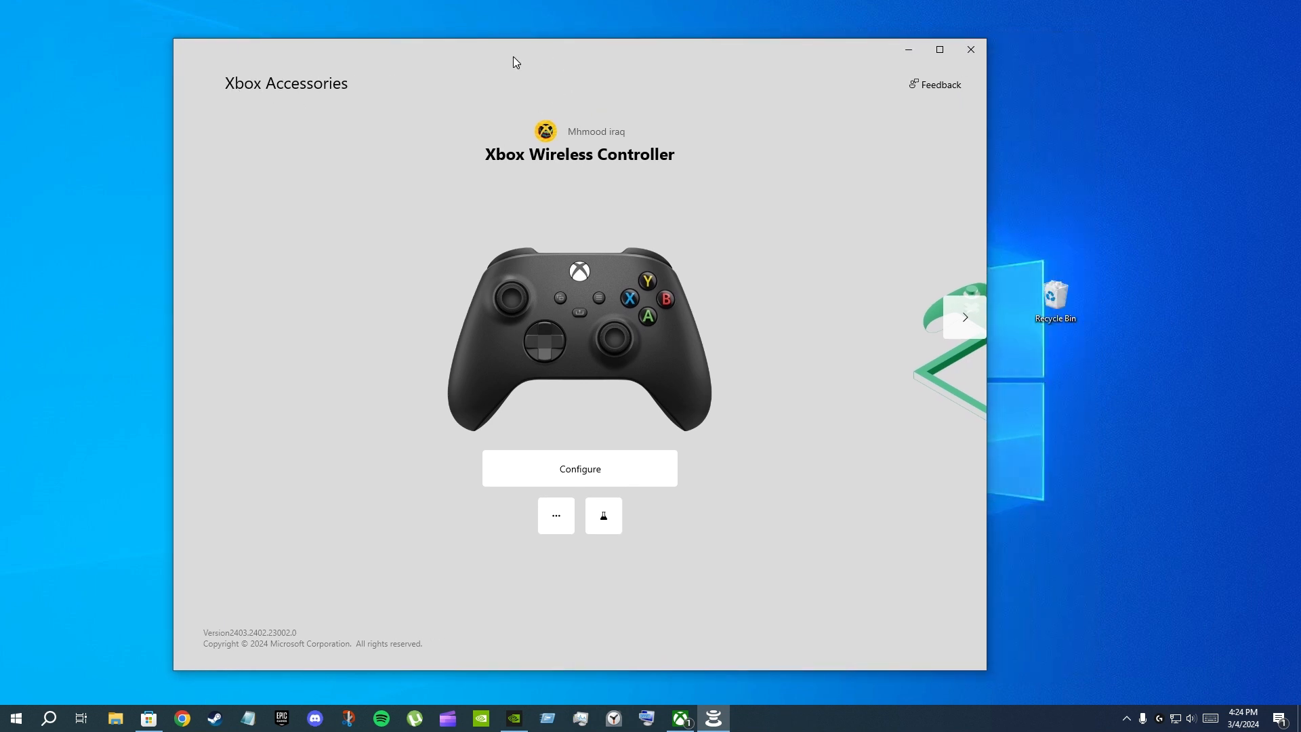
click(580, 468)
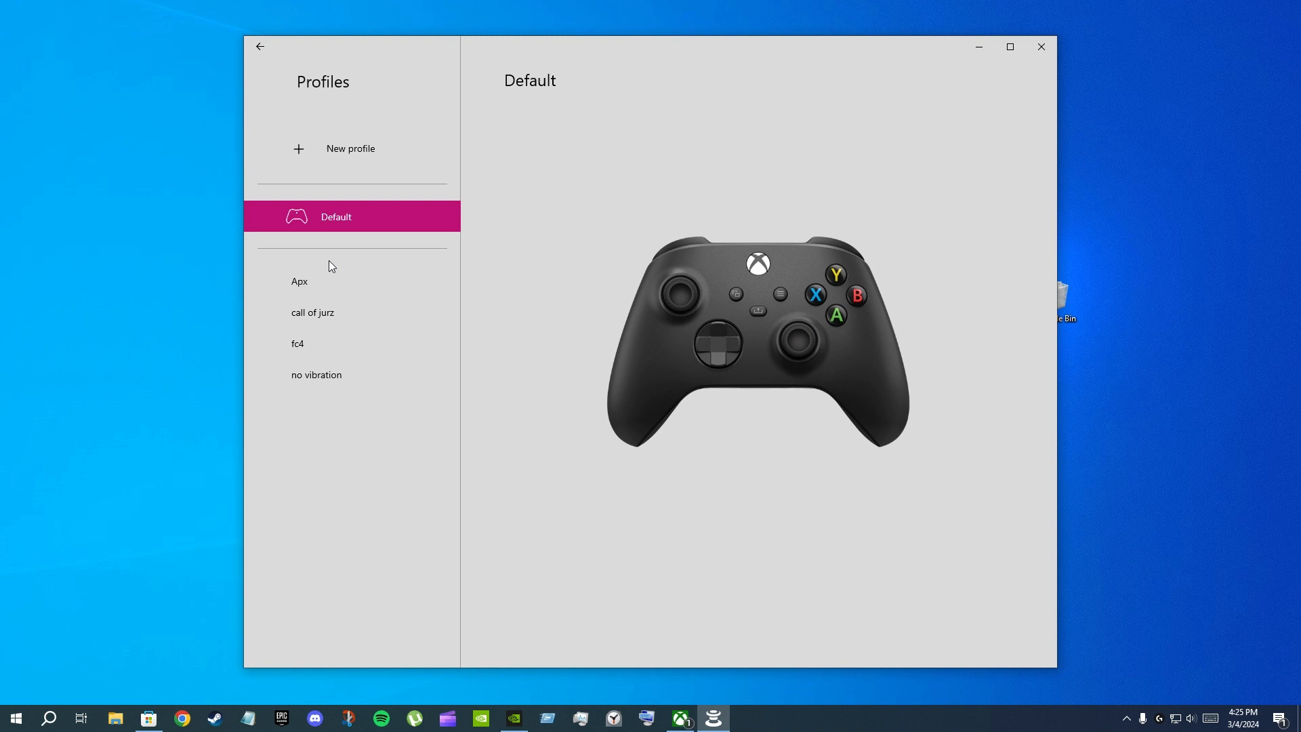
mouse_move(736, 333)
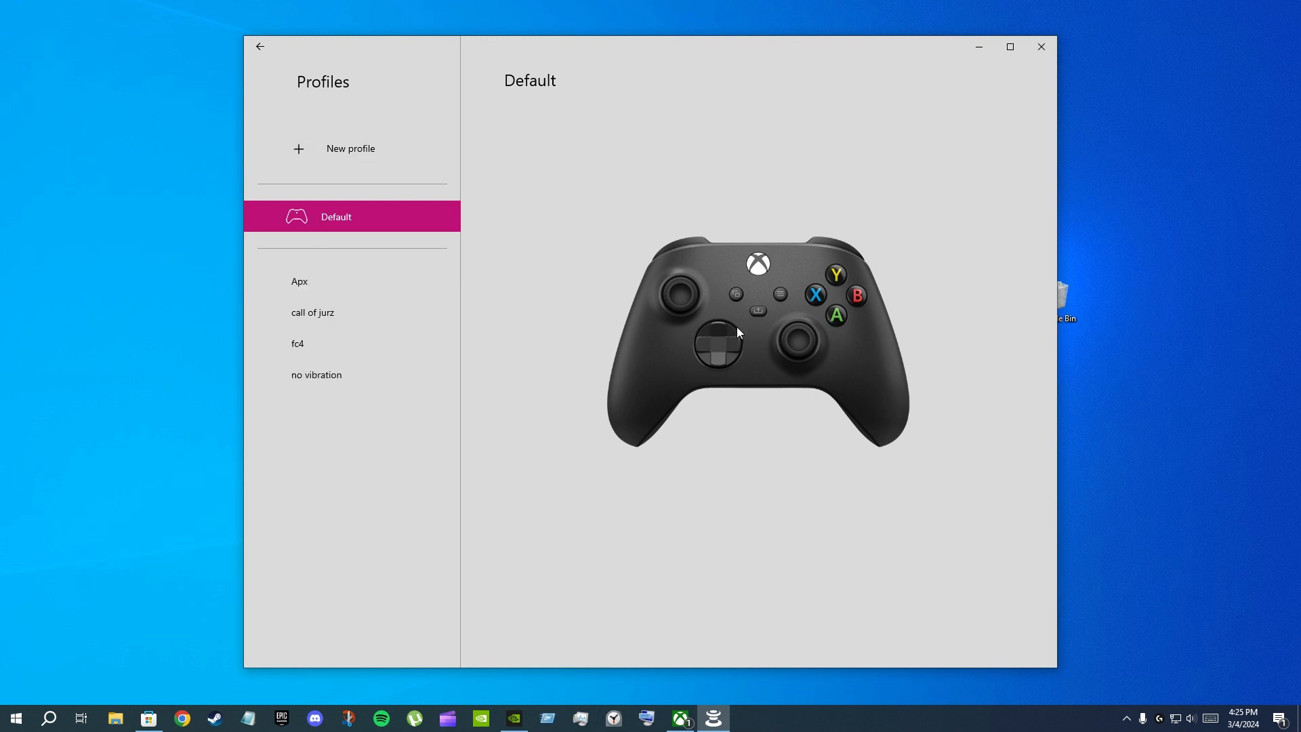
click(259, 46)
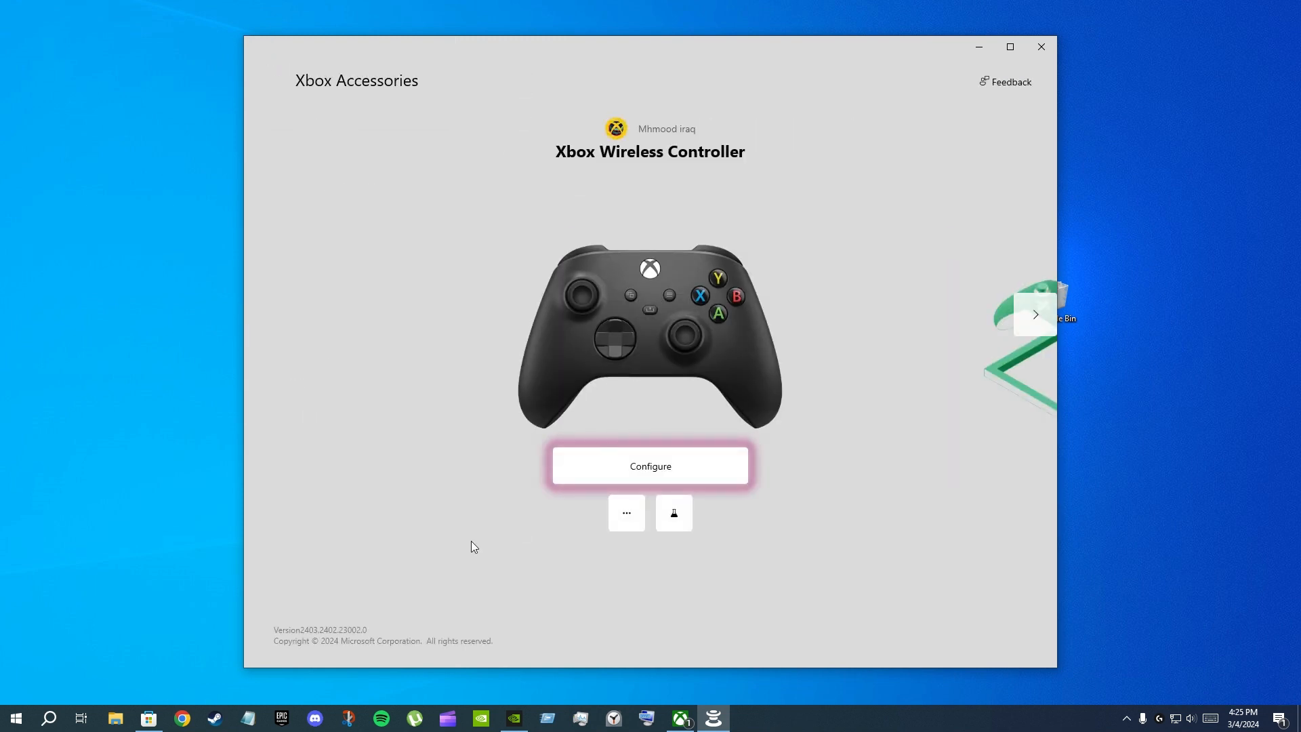
mouse_move(749, 225)
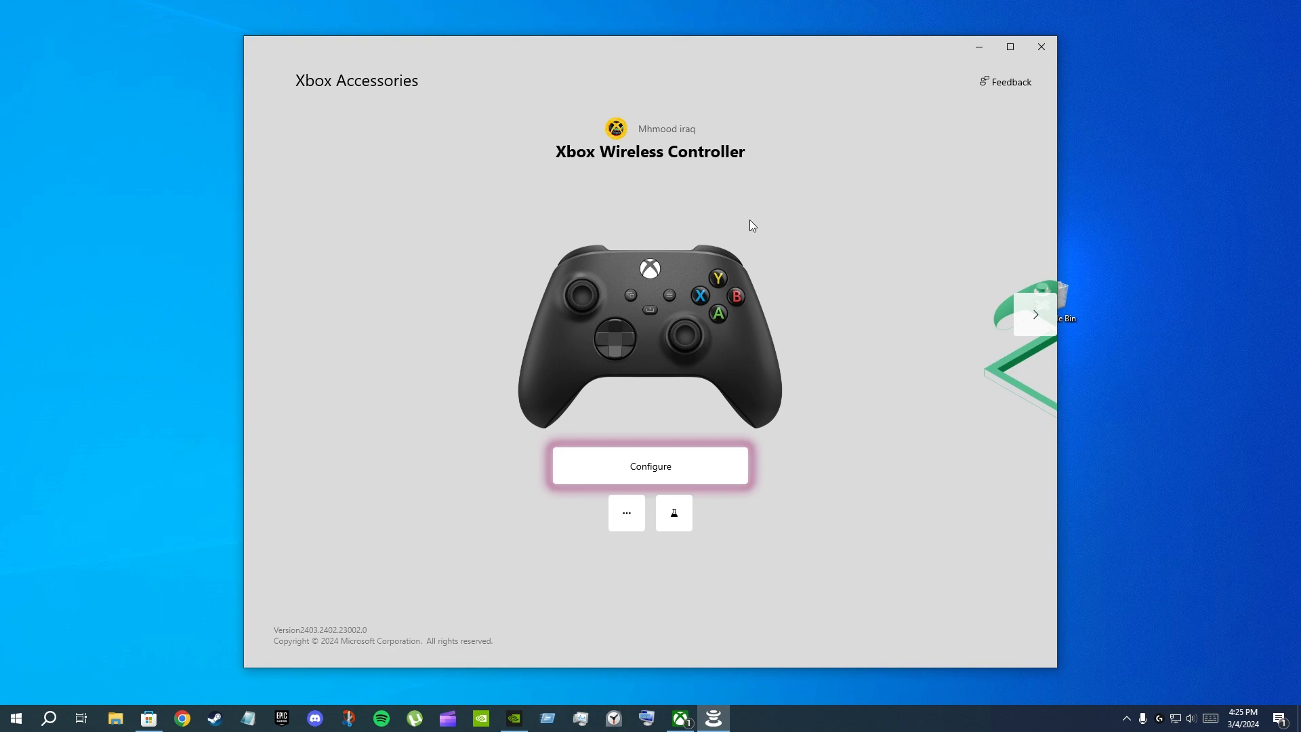